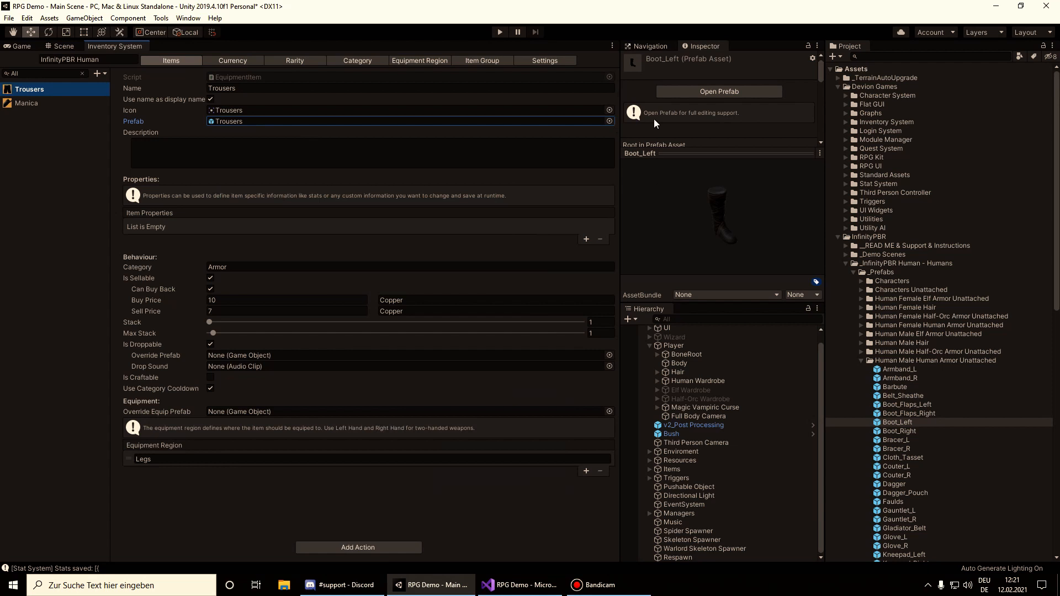
mouse_move(895, 332)
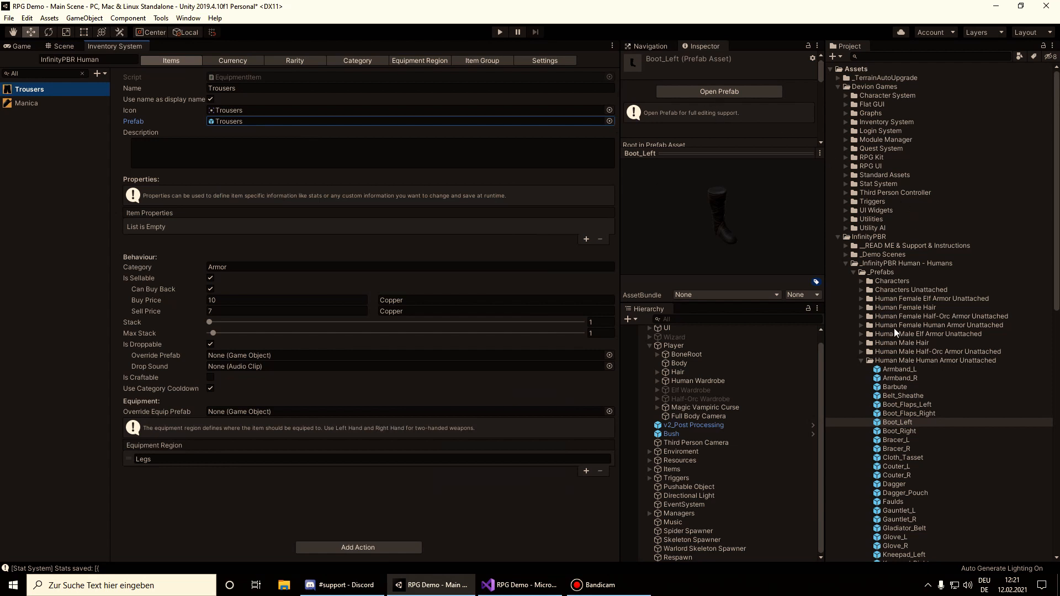
mouse_move(699, 164)
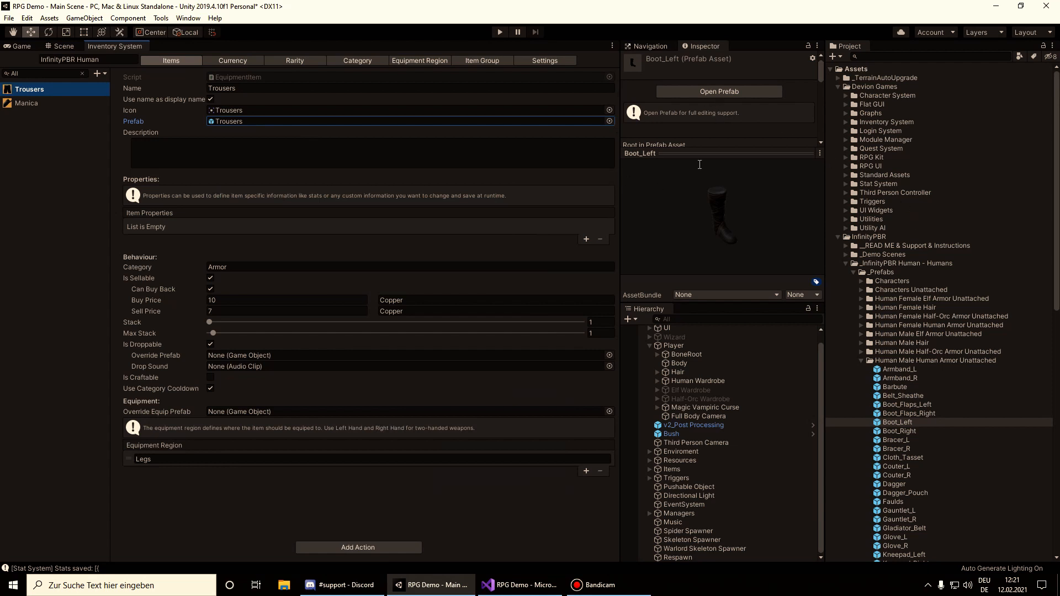
mouse_move(705, 200)
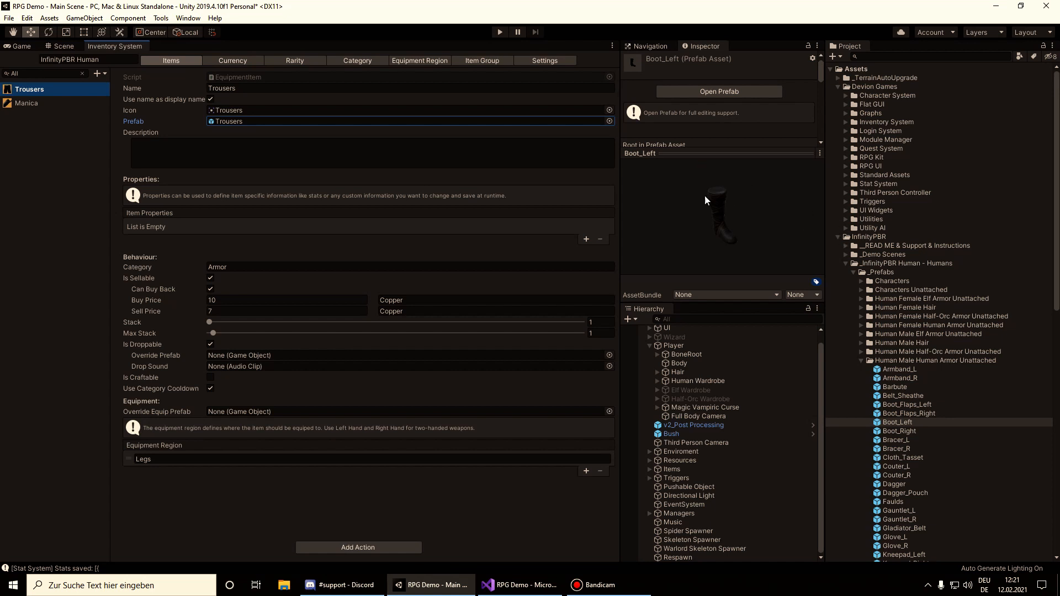
mouse_move(754, 164)
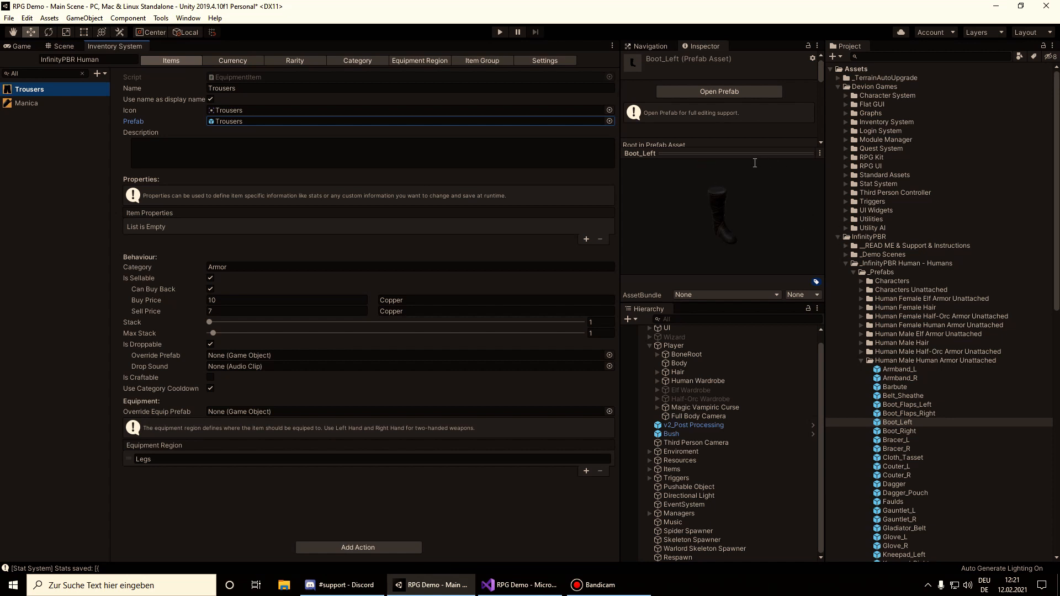
mouse_move(742, 182)
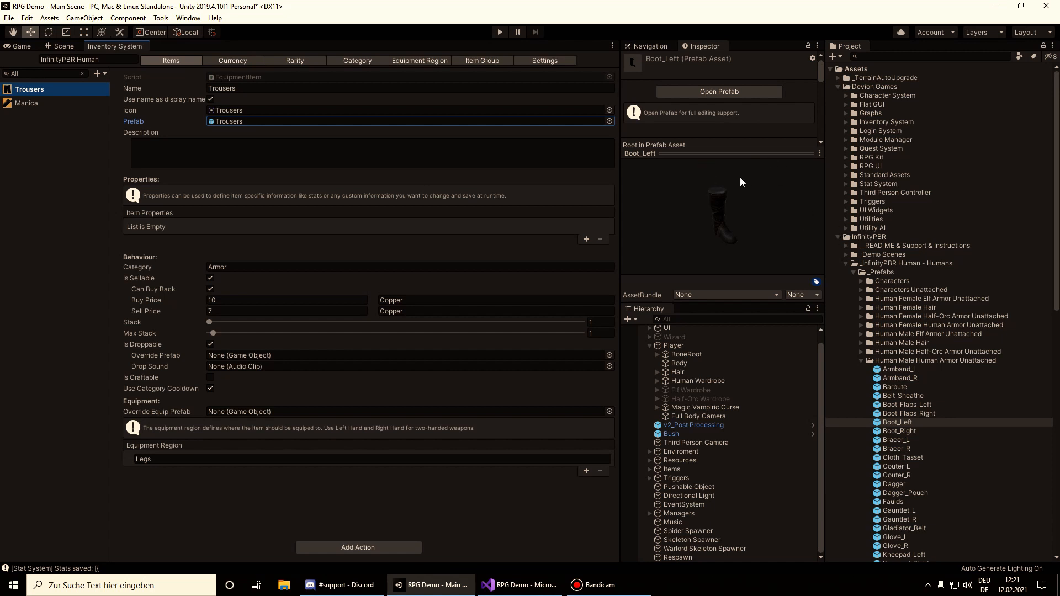
mouse_move(759, 154)
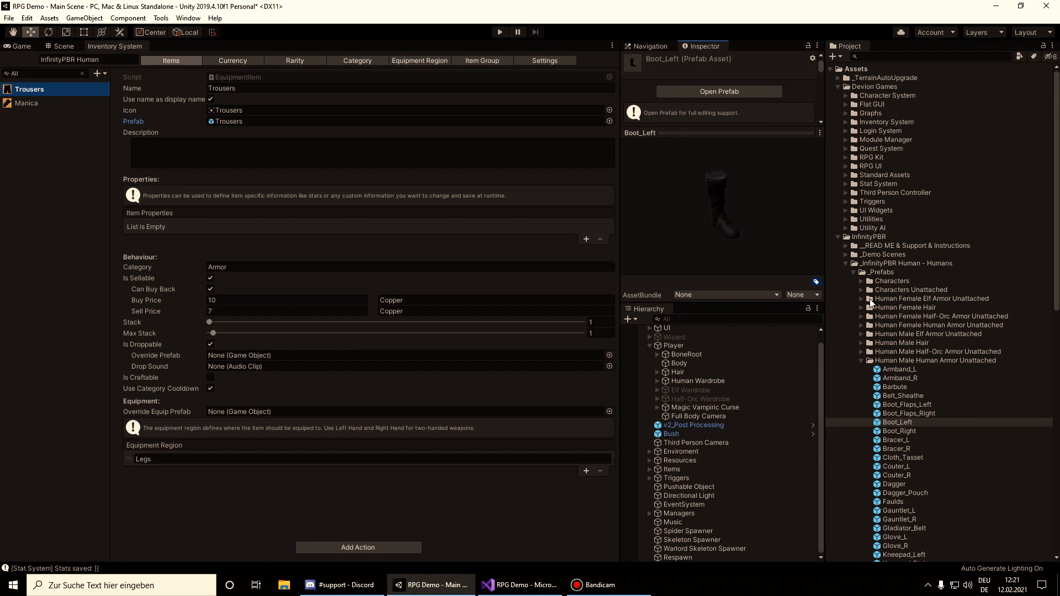
mouse_move(906, 369)
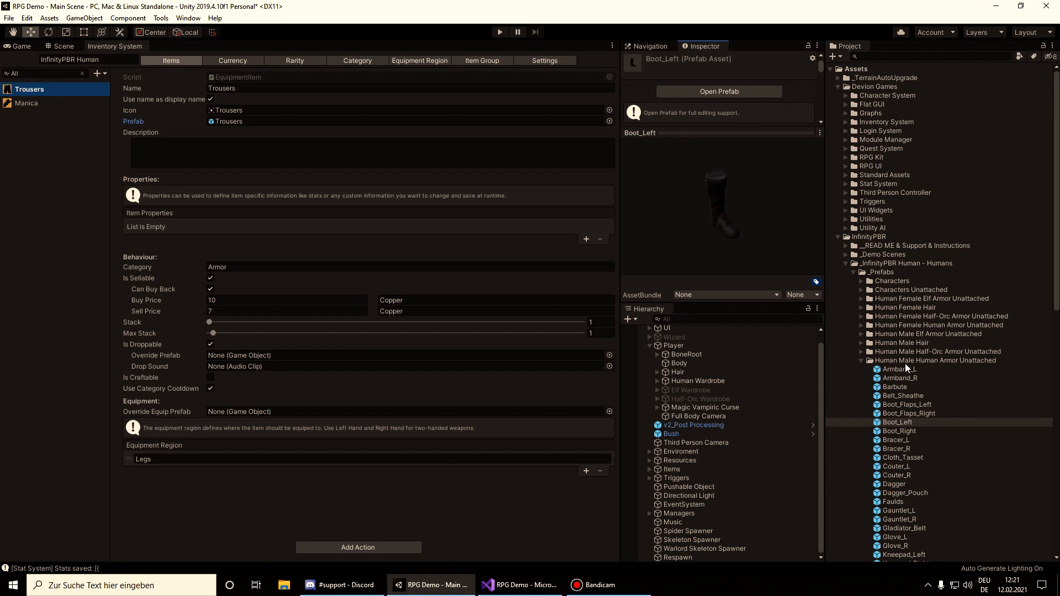
mouse_move(916, 410)
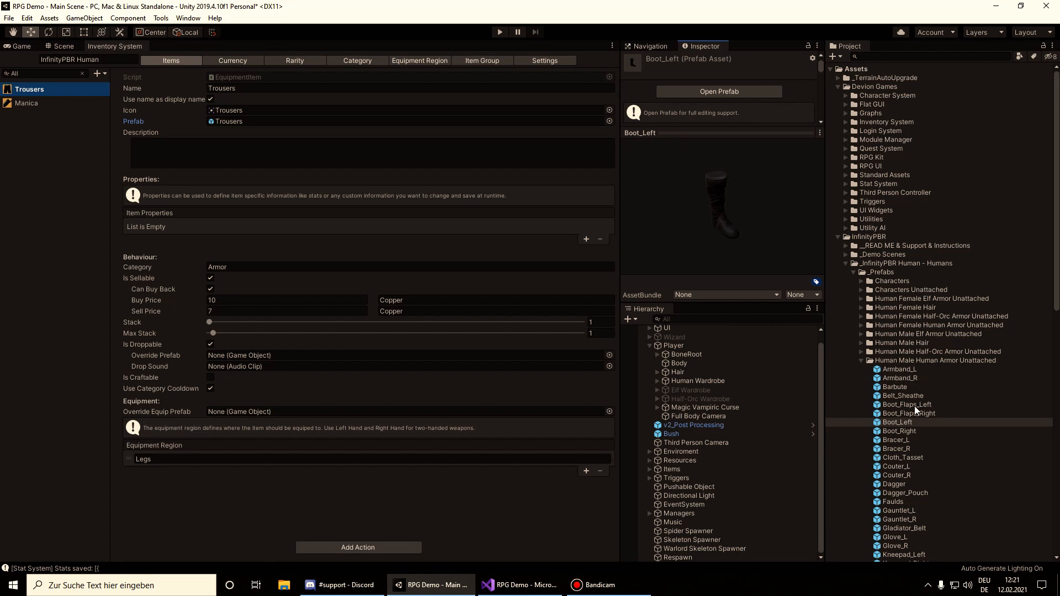
Step: Preview Boot_Flaps_Right then Boot_Right from the Human Male Armor Unattached prefabs
scroll(down, 3)
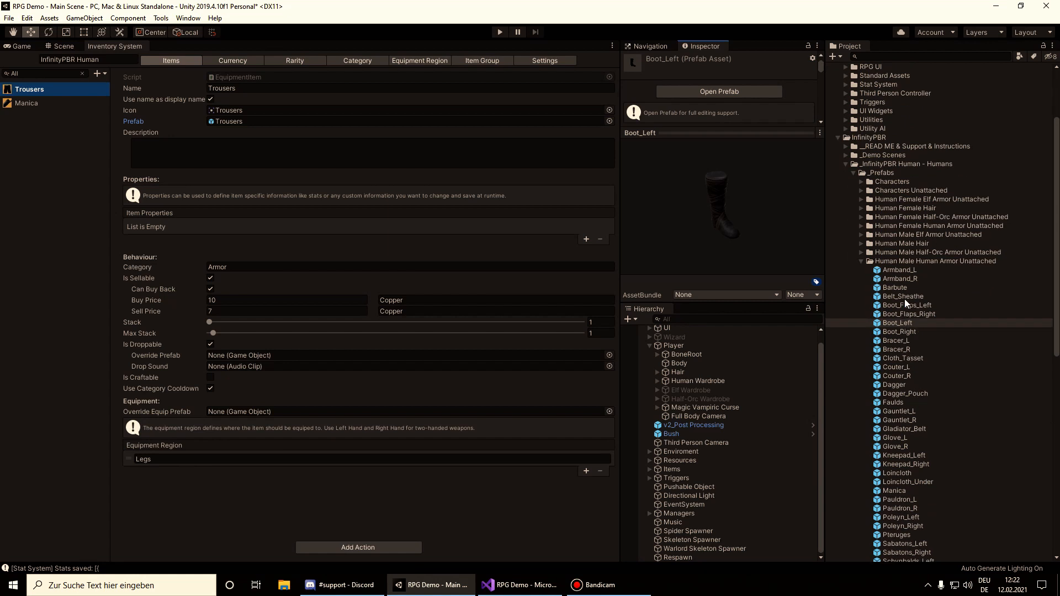
click(935, 260)
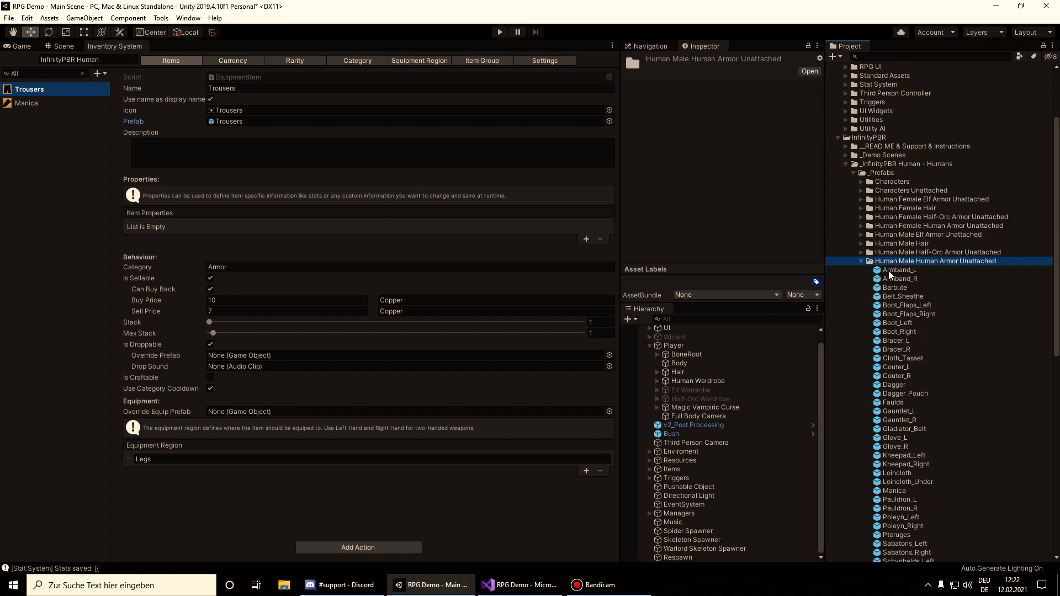
click(908, 314)
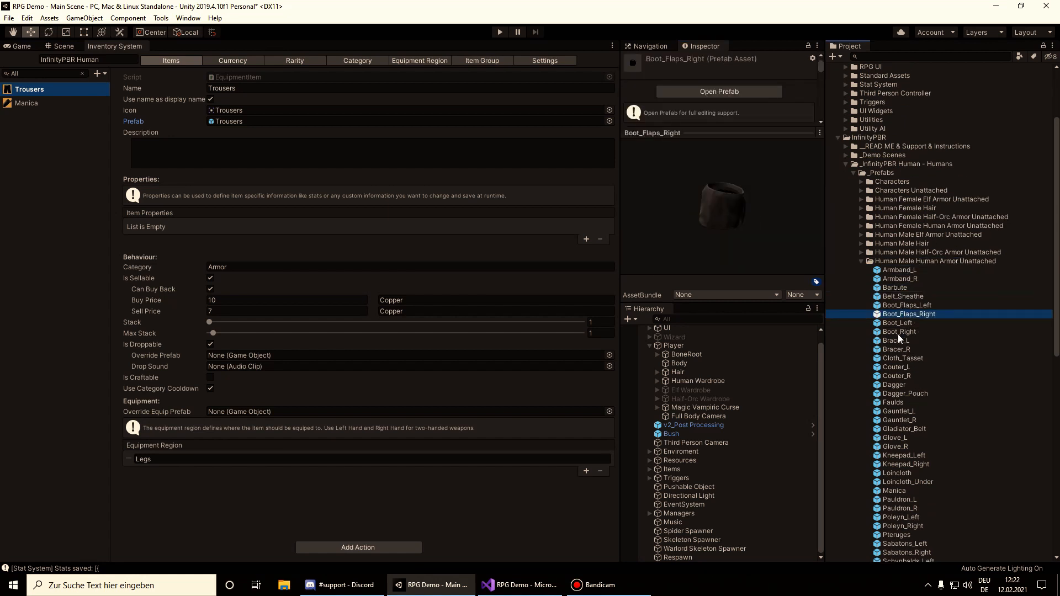
click(899, 331)
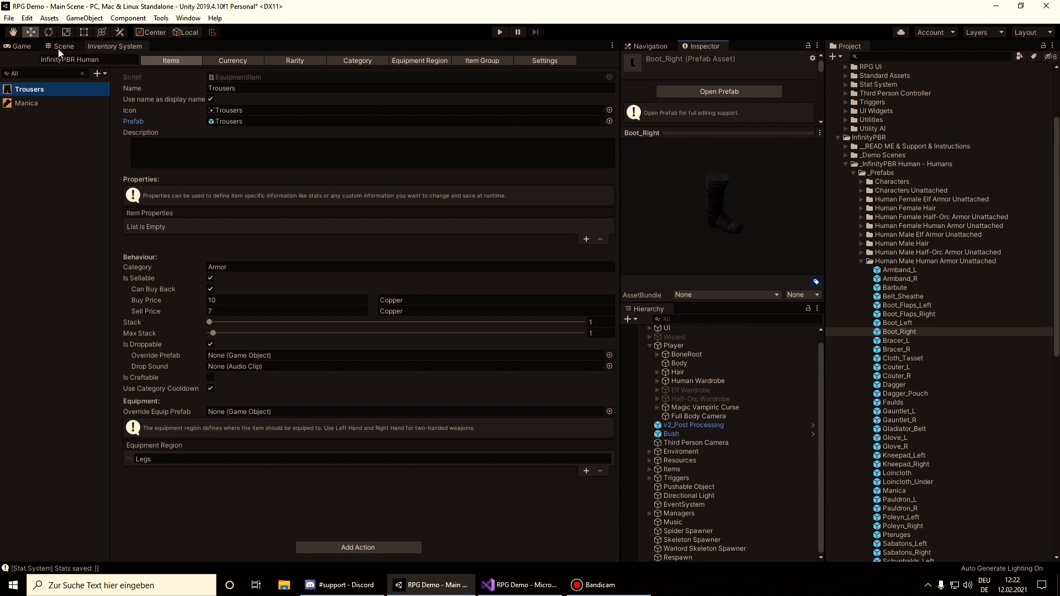
Step: Keep InfinityPBR Human selected as the active item database
click(114, 47)
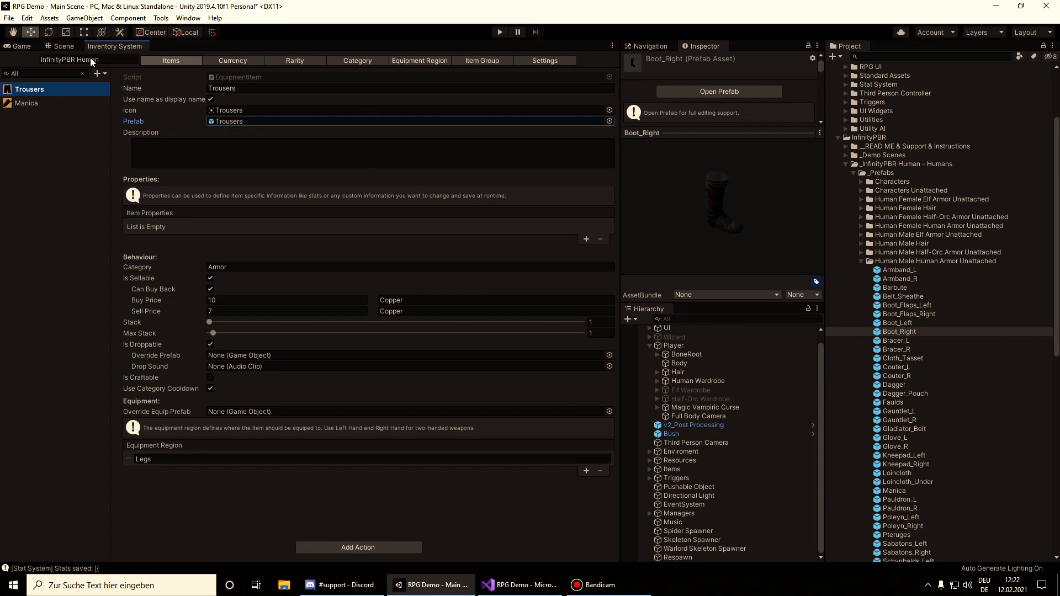
click(71, 60)
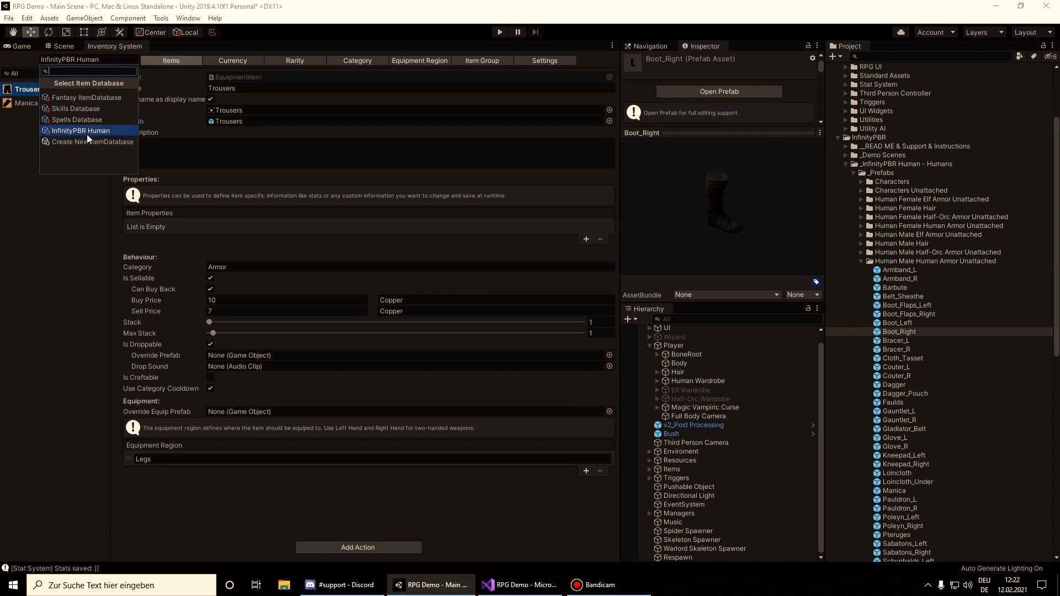
mouse_move(85, 133)
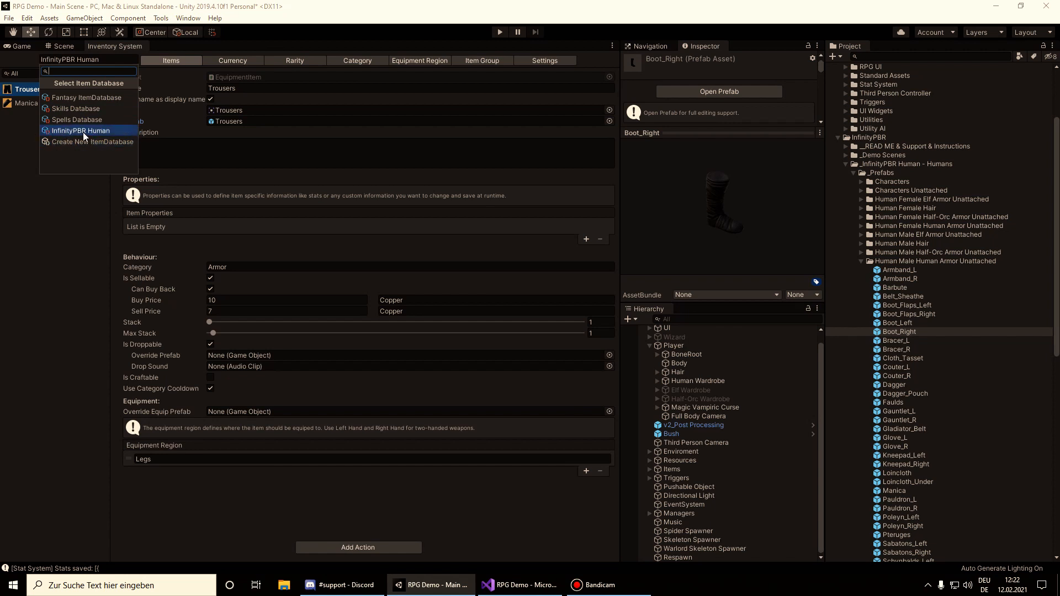
click(80, 130)
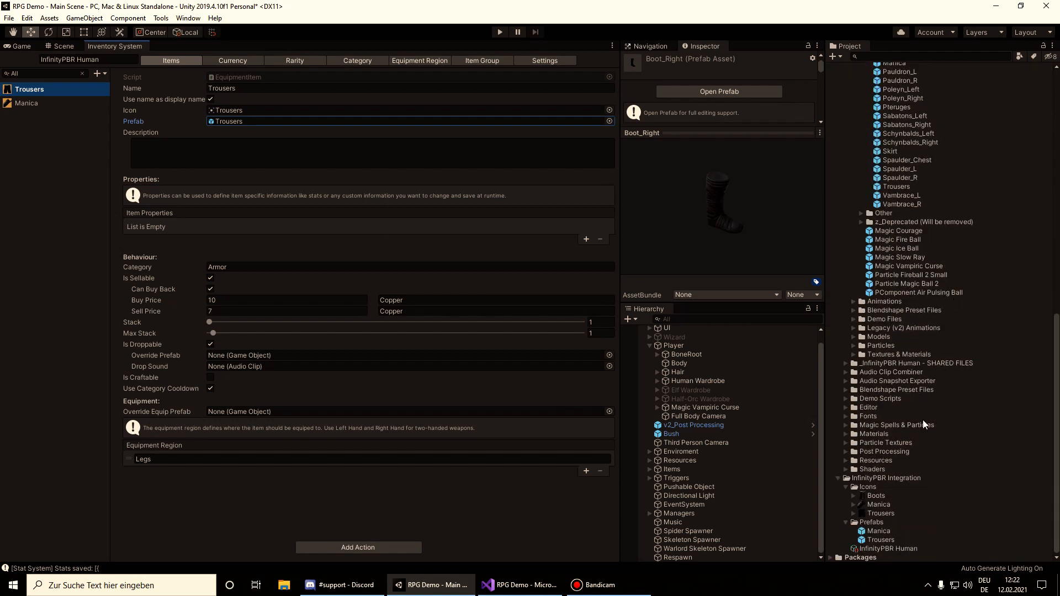
Step: Inspect the Trousers and Boots icon sprites in InfinityPBR Integration > Icons
click(885, 478)
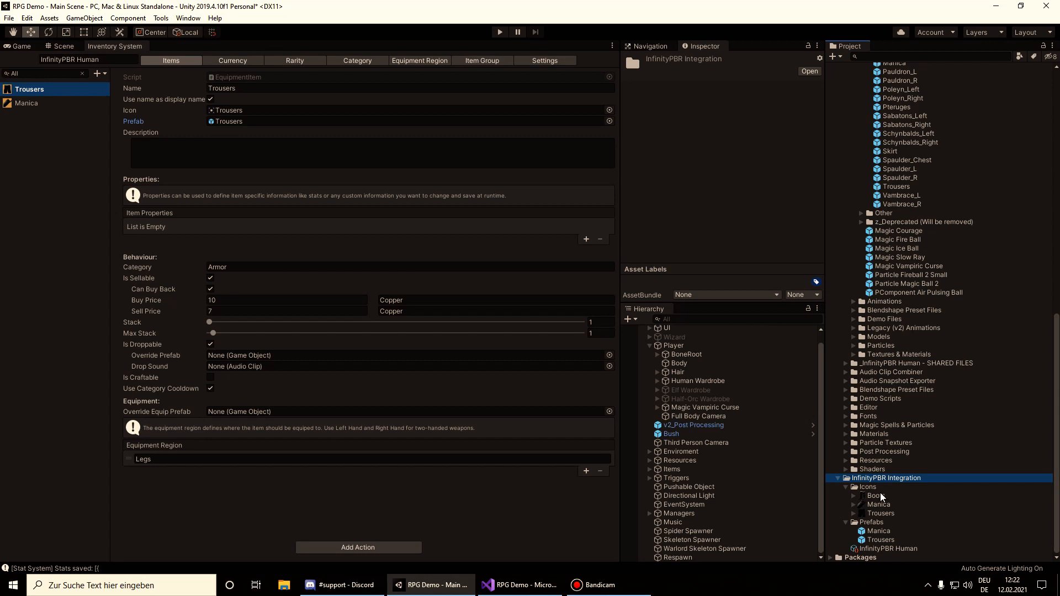
click(872, 523)
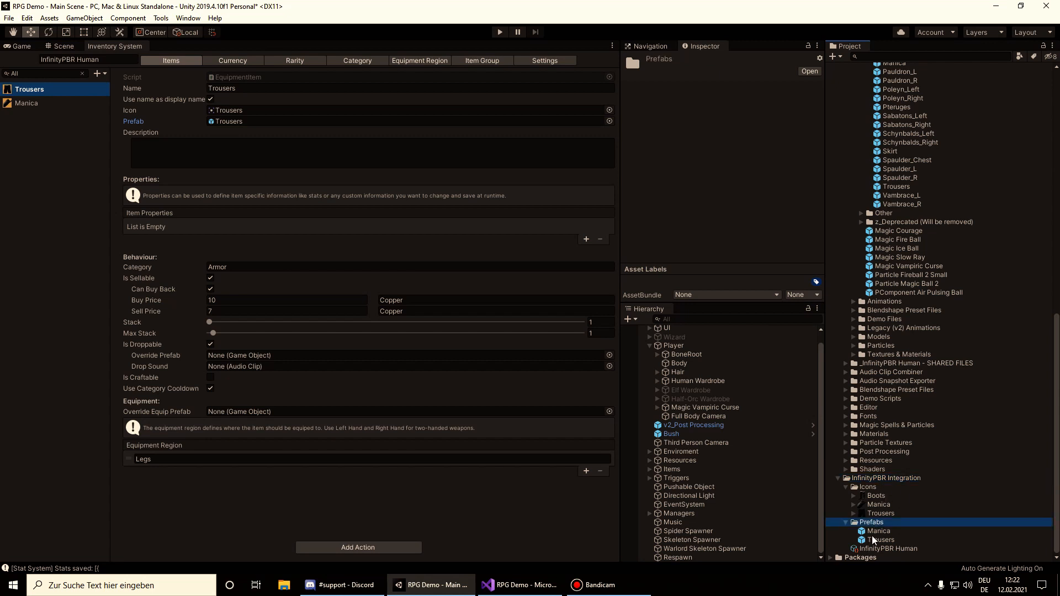
mouse_move(905, 529)
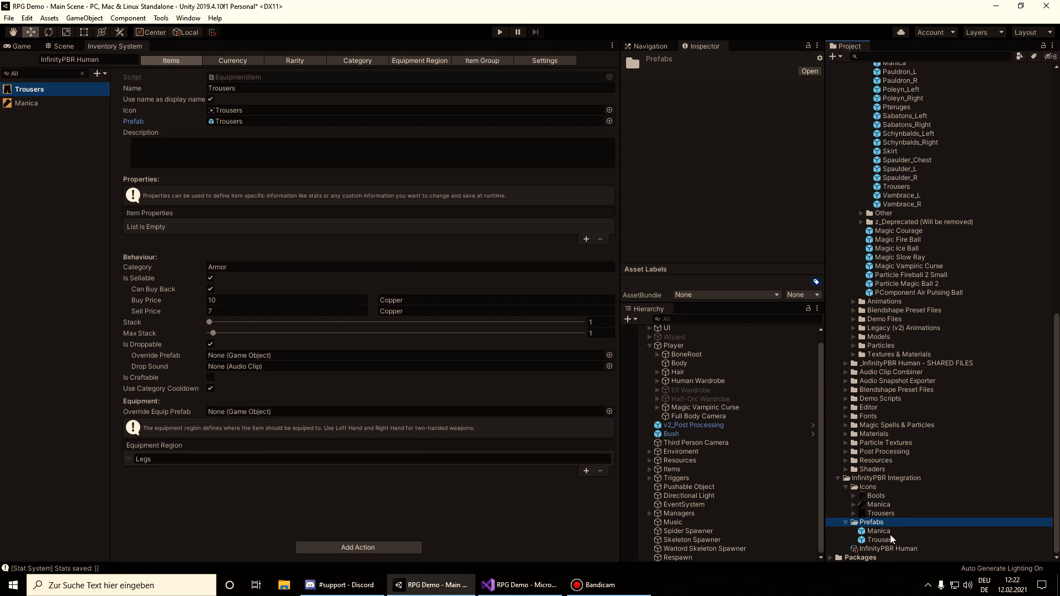
click(867, 486)
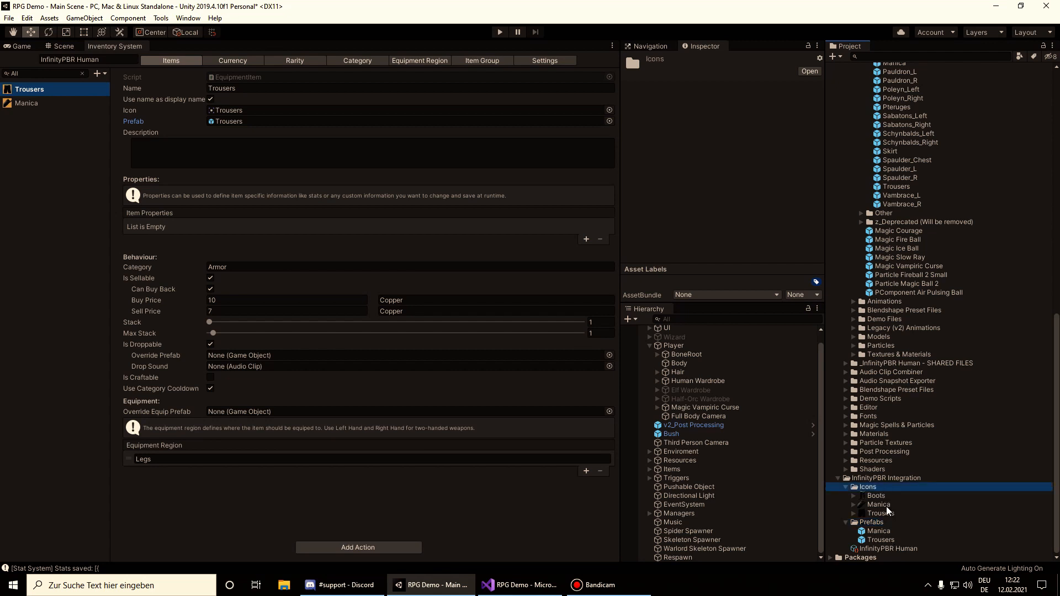
click(879, 514)
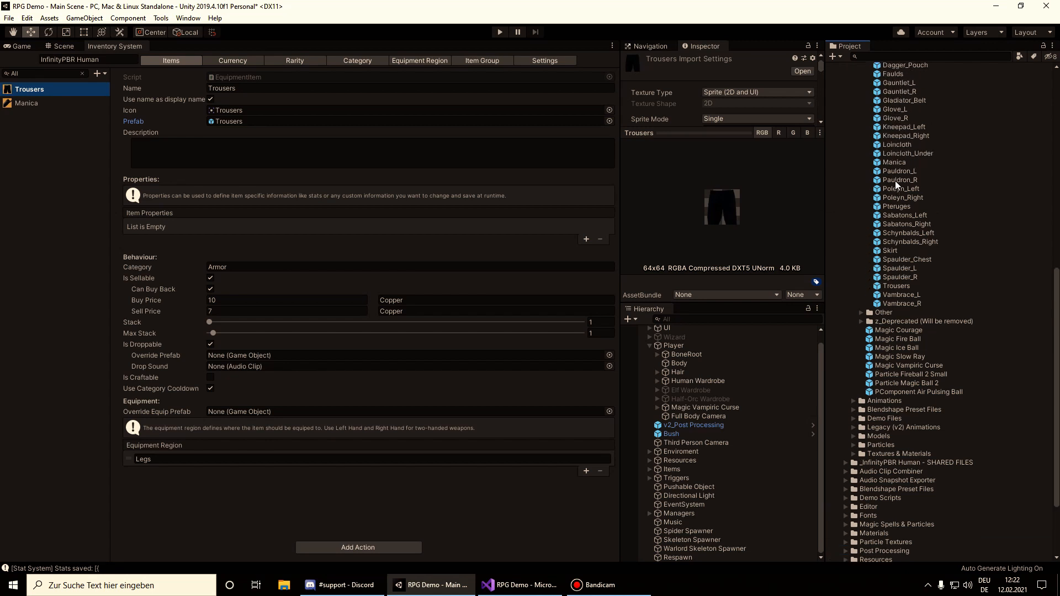
scroll(down, 3)
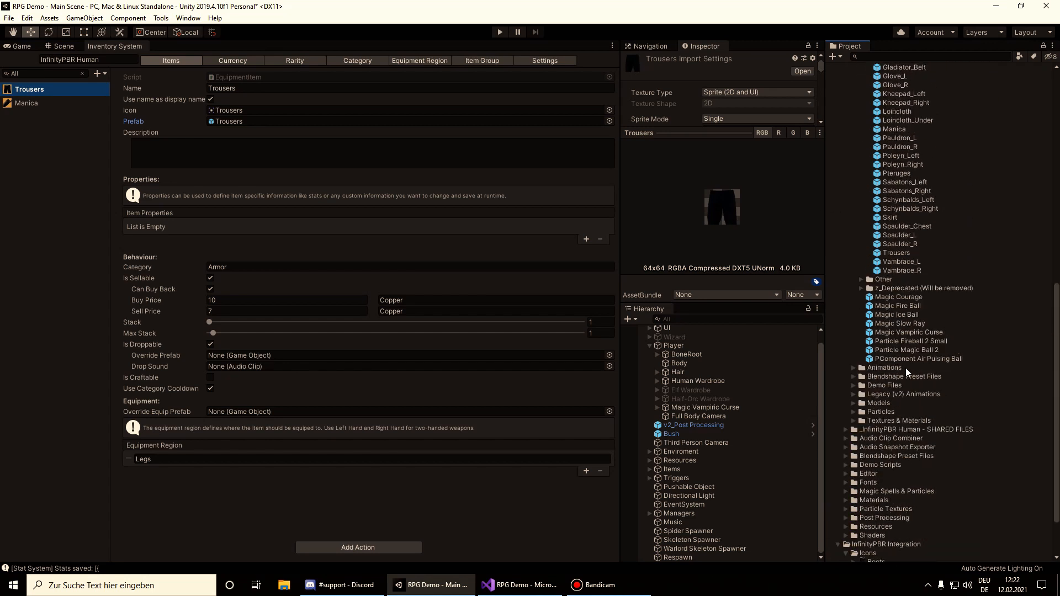
click(875, 495)
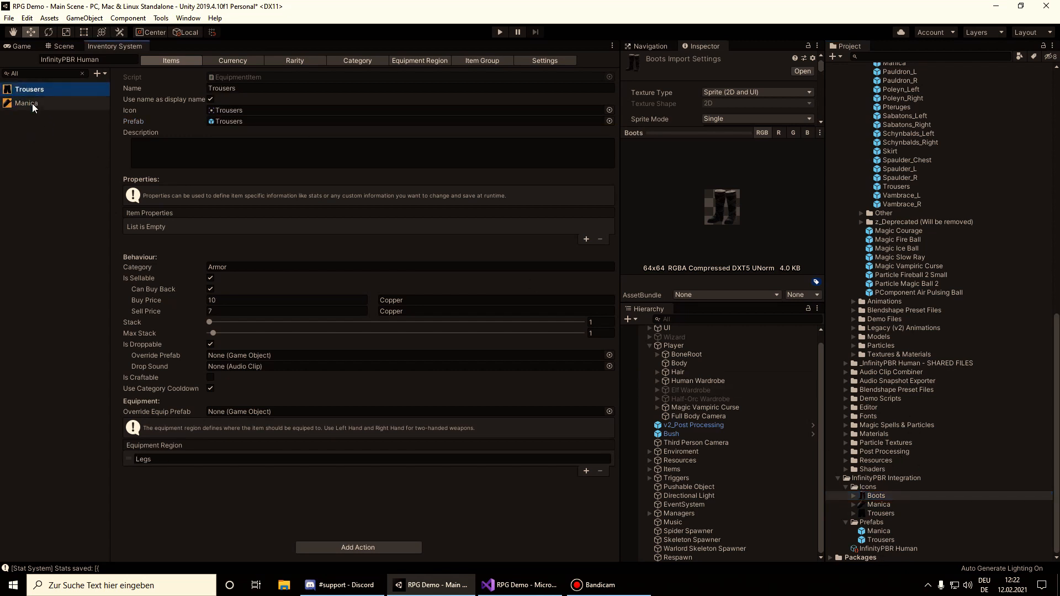
Step: Review the Manica item's settings, then return to the Scene view
click(27, 102)
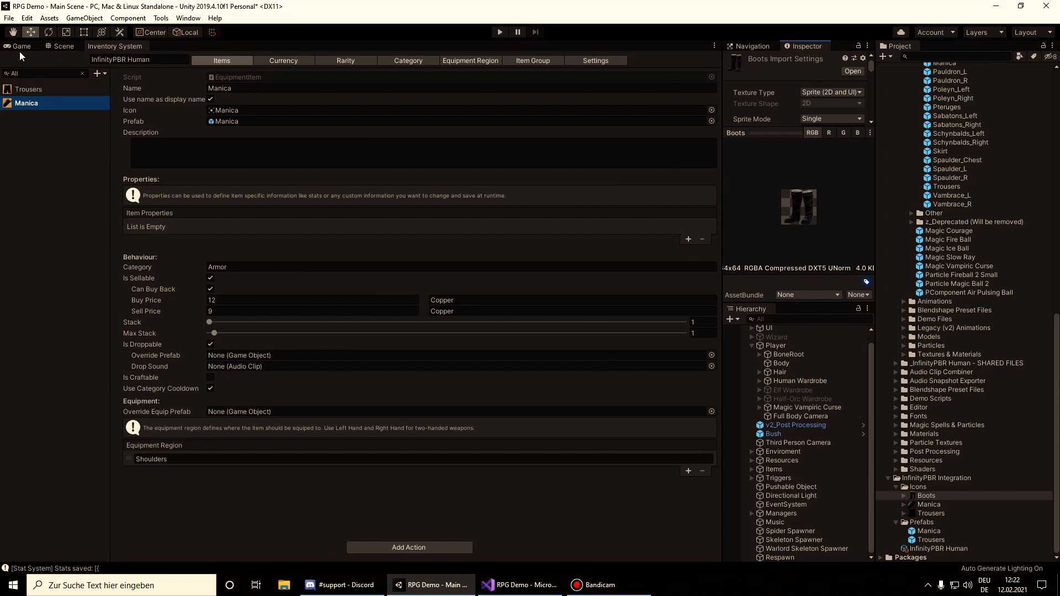
click(62, 46)
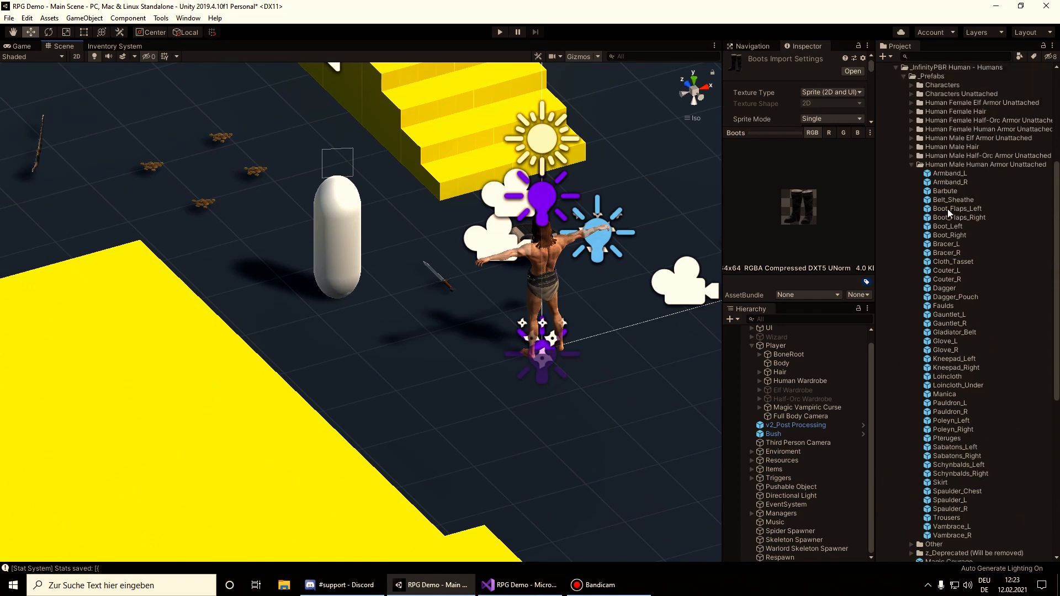
Step: Place Boot_Right and Boot_Left prefab instances into the scene Hierarchy
click(947, 225)
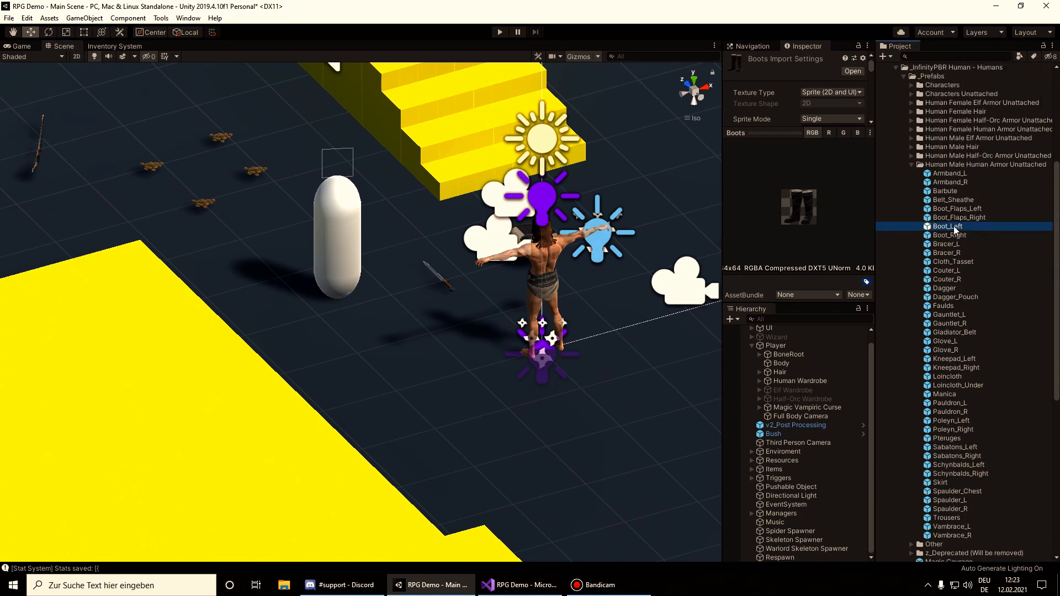
click(948, 234)
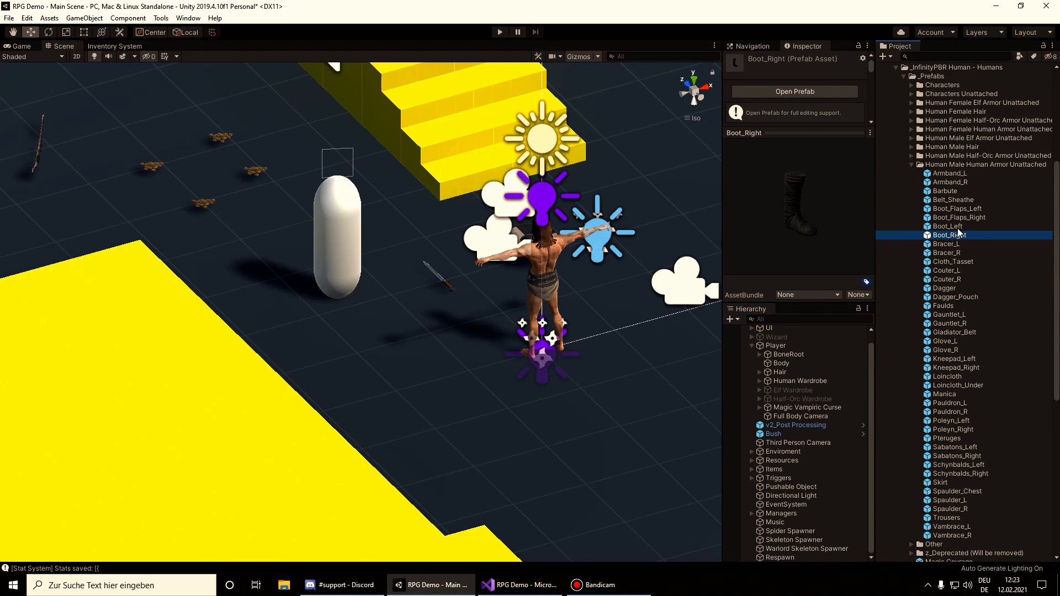
click(948, 225)
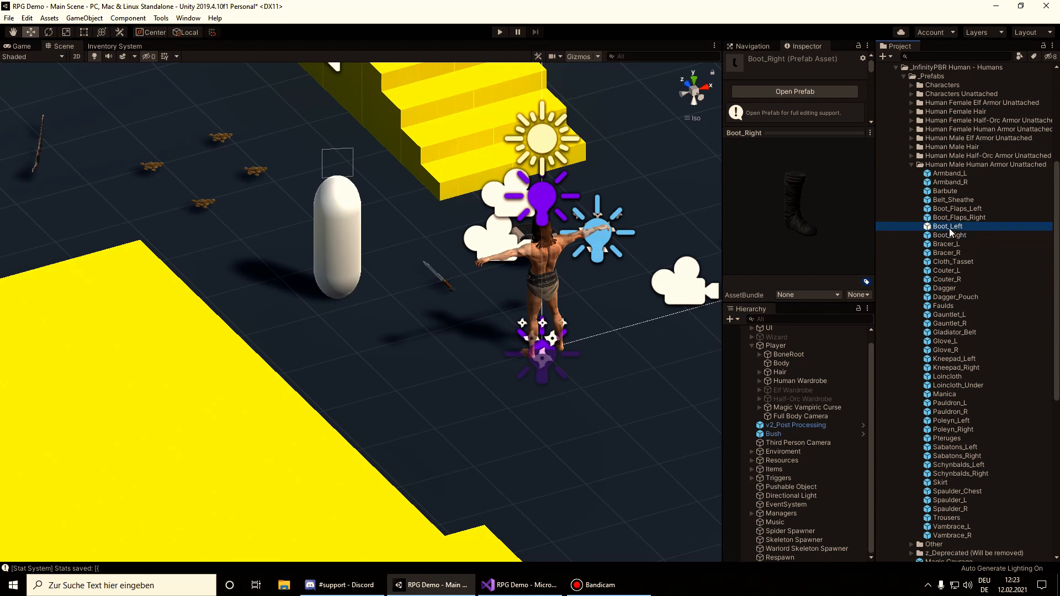
click(947, 225)
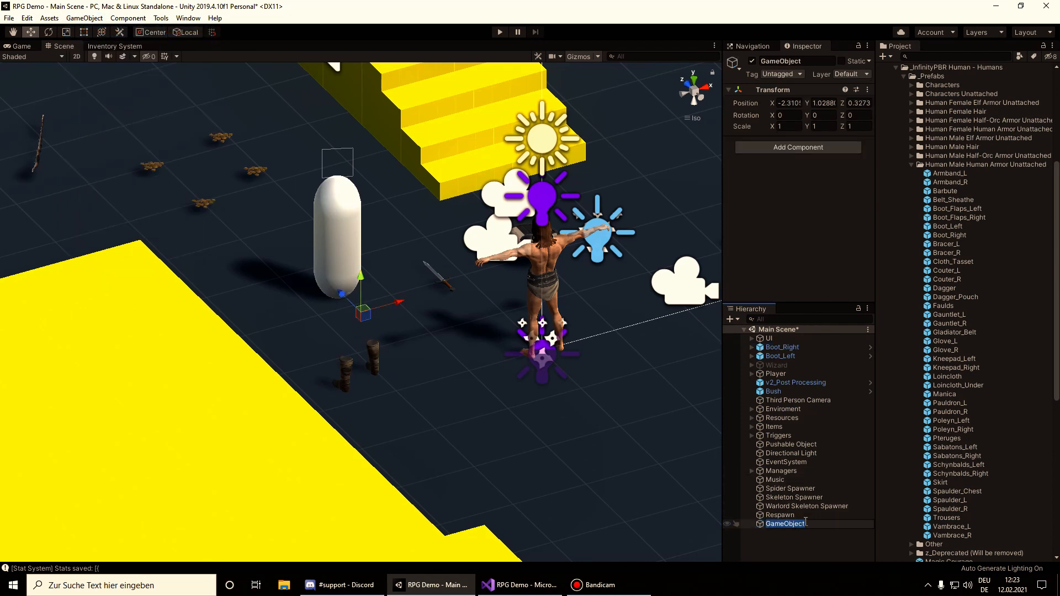
Step: Name the new empty object Boots, parent both boots to it and move it onto the platform
text(Boots)
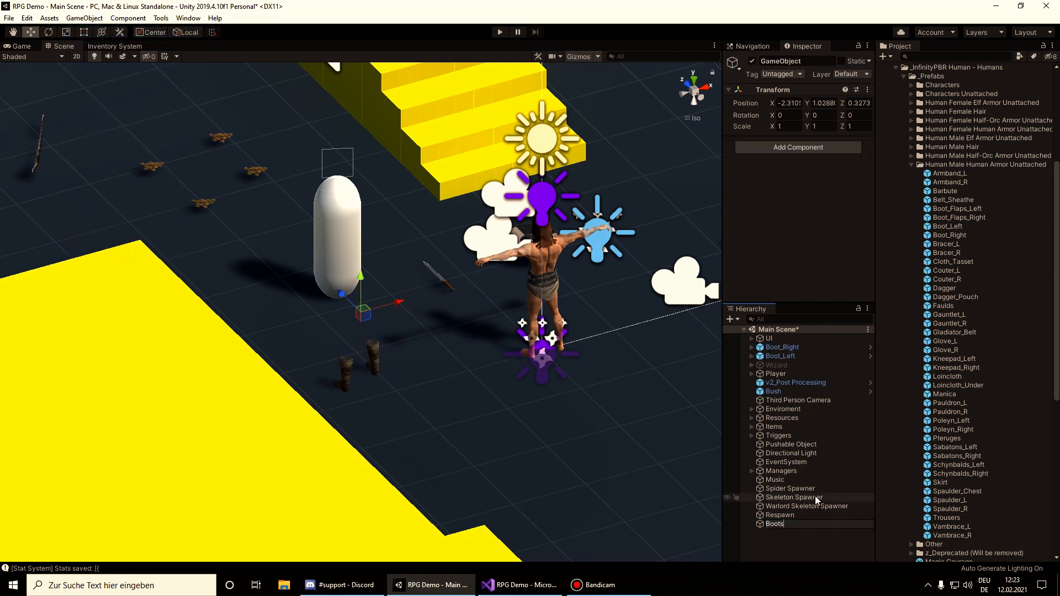
click(782, 347)
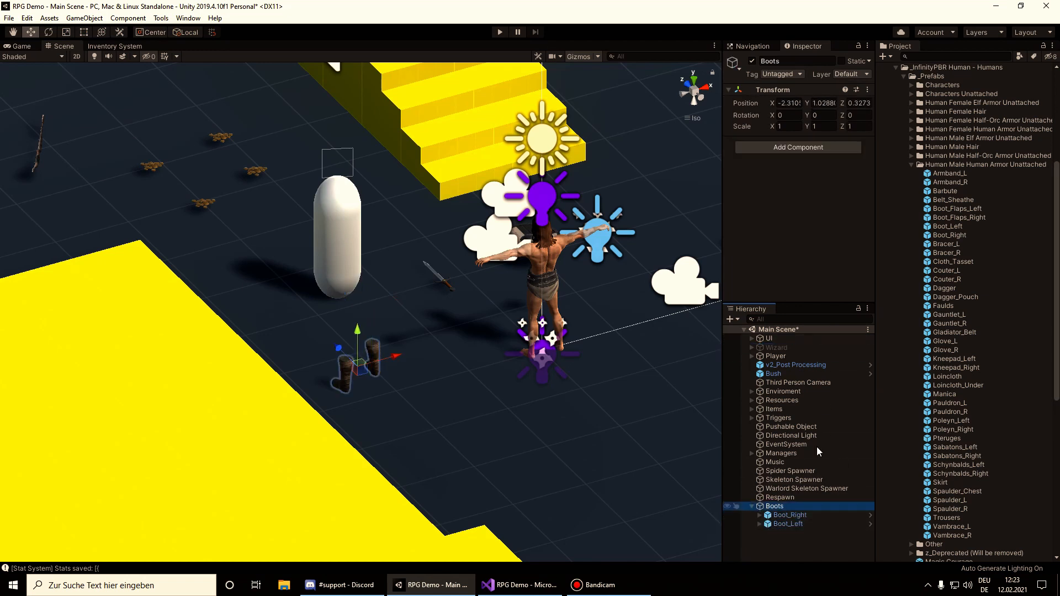
click(787, 524)
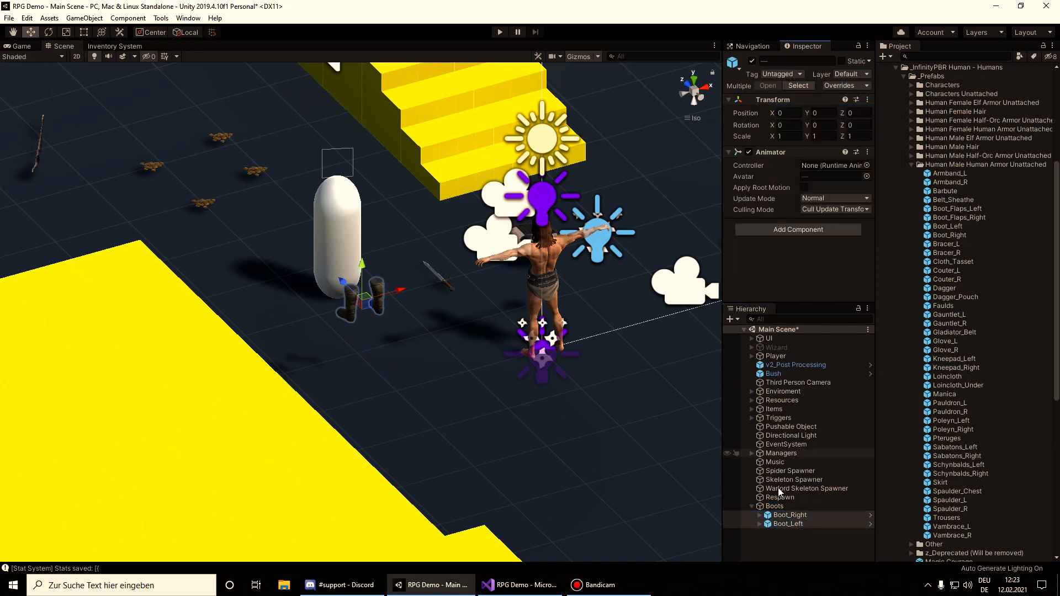
click(787, 524)
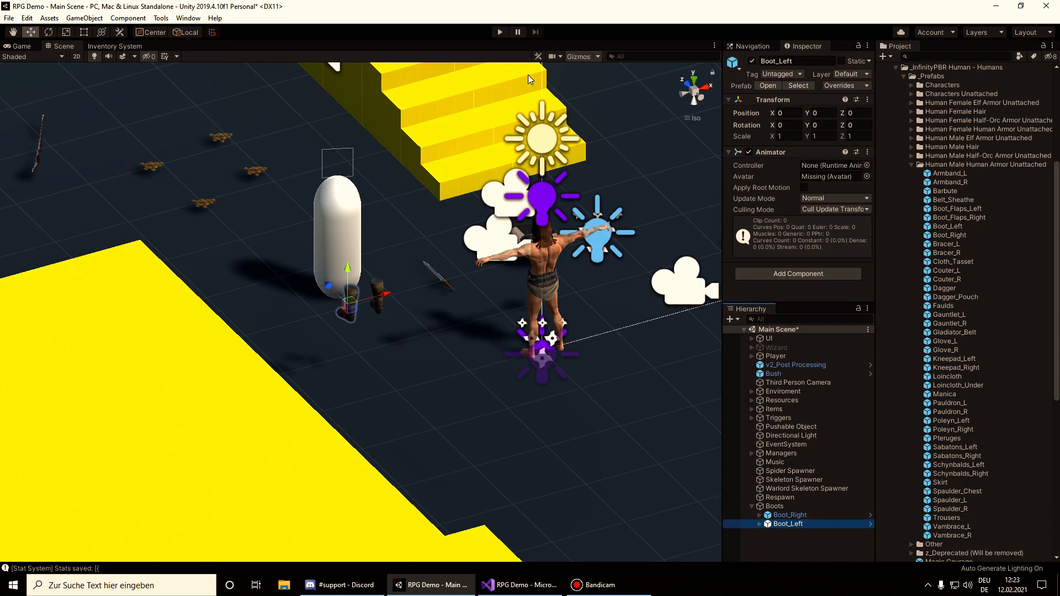
click(774, 506)
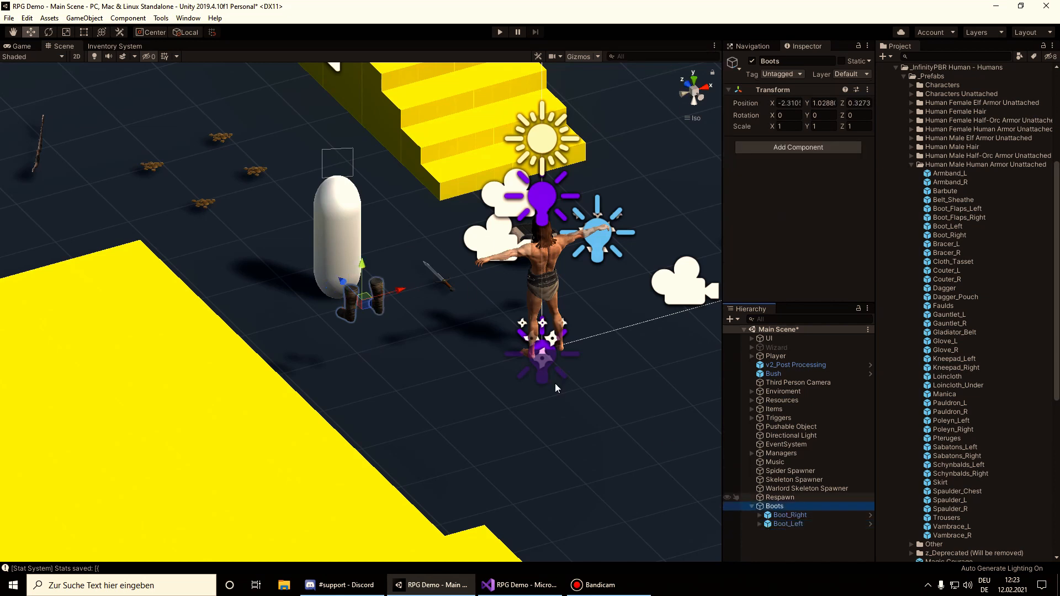
drag(365, 290, 162, 351)
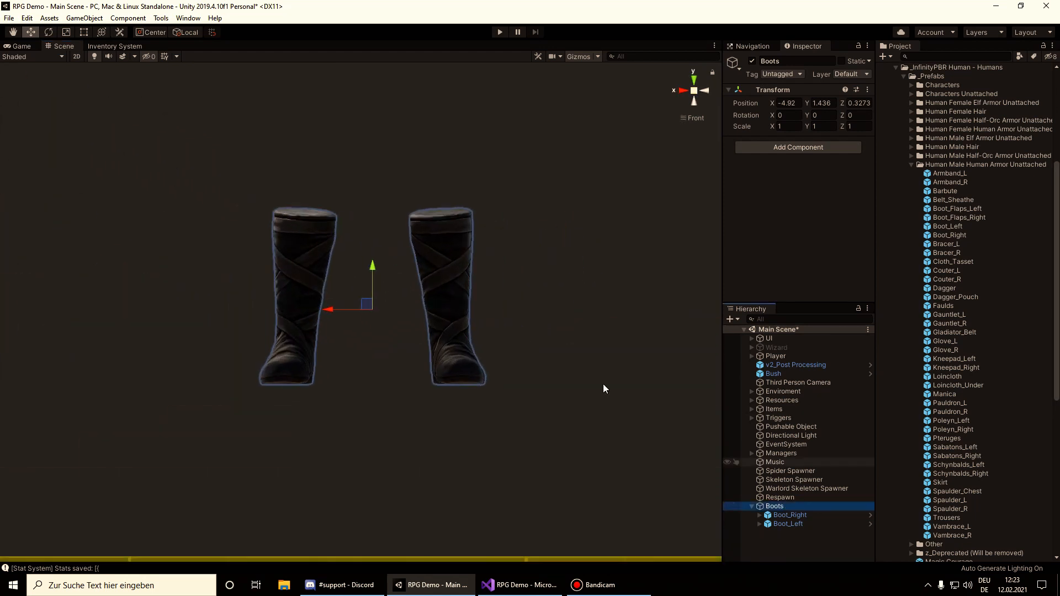
Step: Set the boots' X positions to -0.09 and 0.09 so they stand as a pair
click(789, 514)
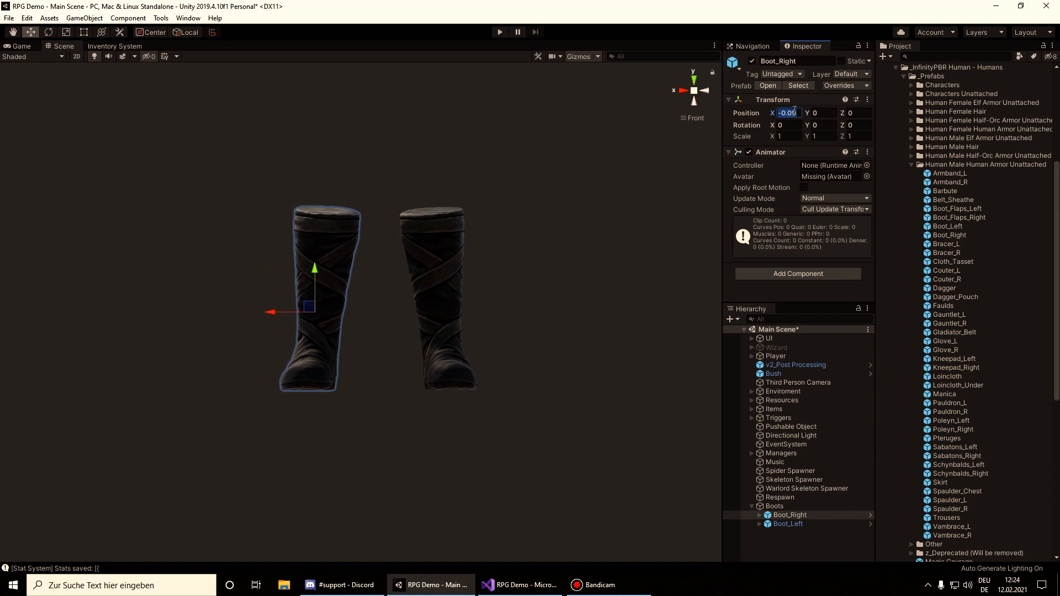
text(-0.09)
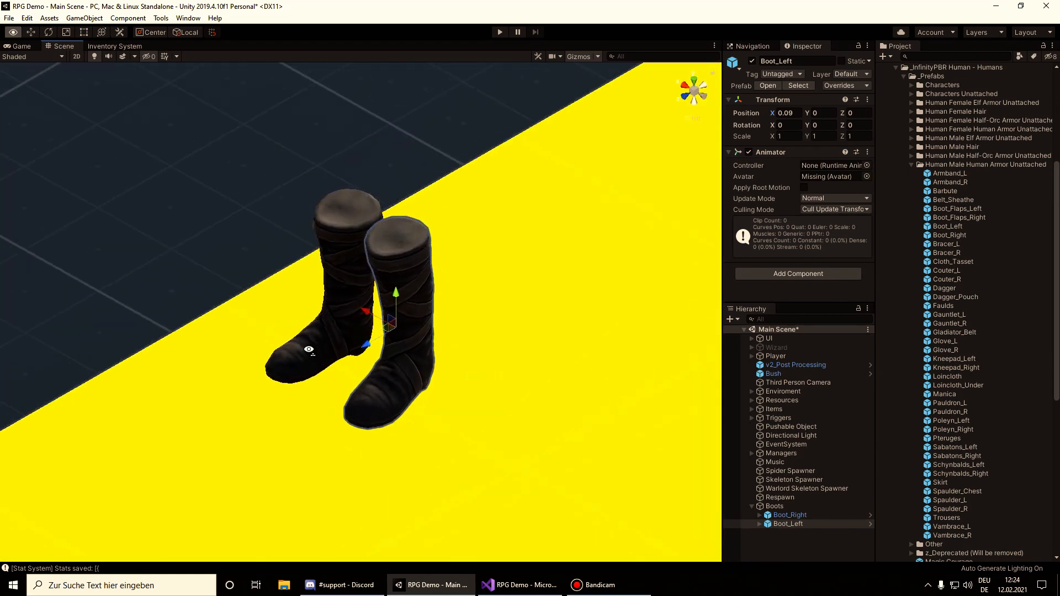
click(773, 506)
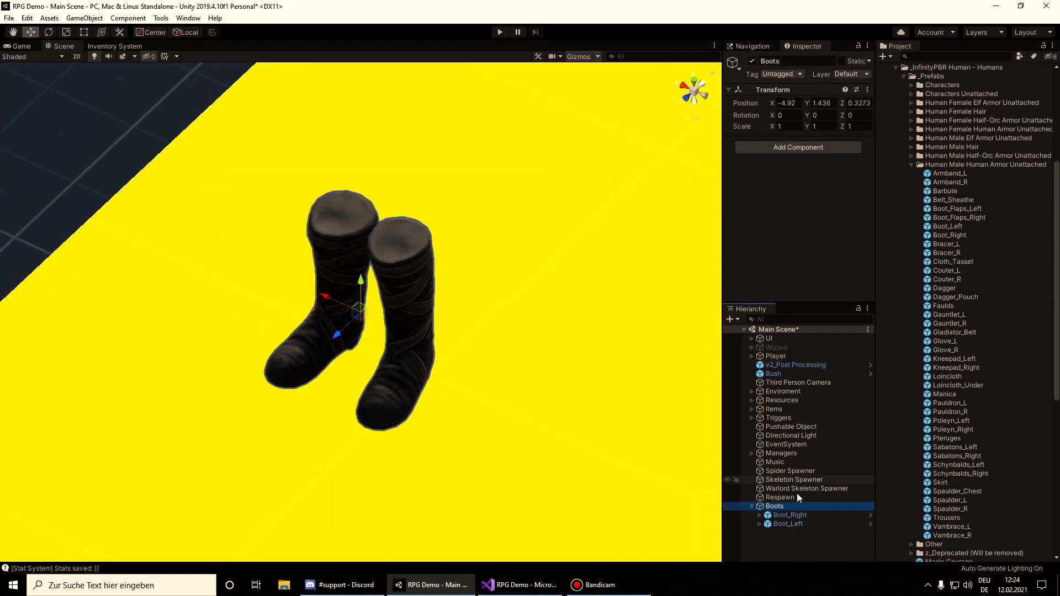
Step: Drag the Boots group into InfinityPBR Integration > Prefabs to create a Boots prefab
scroll(down, 3)
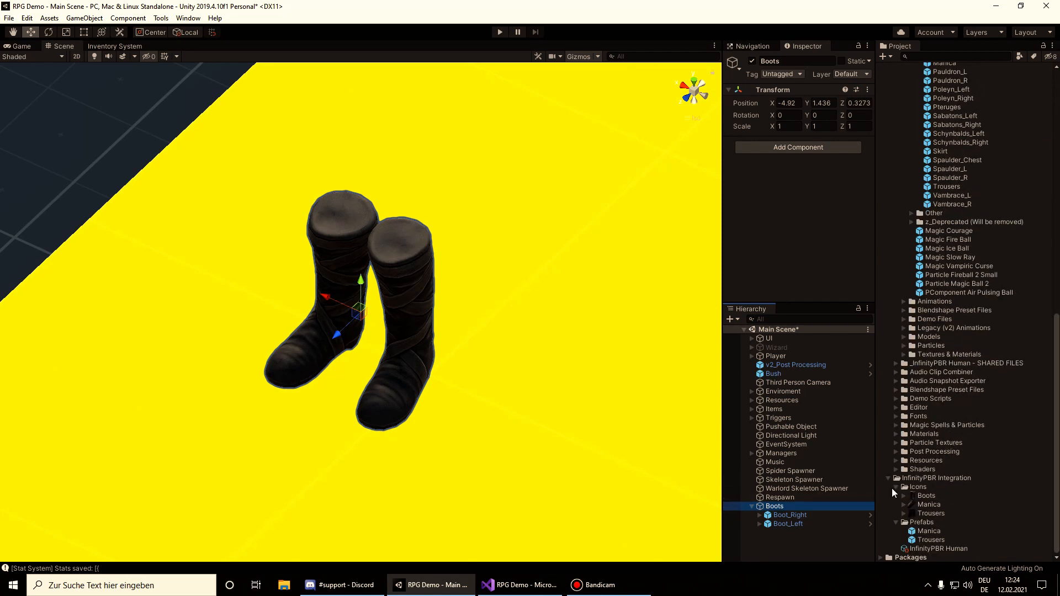
click(904, 522)
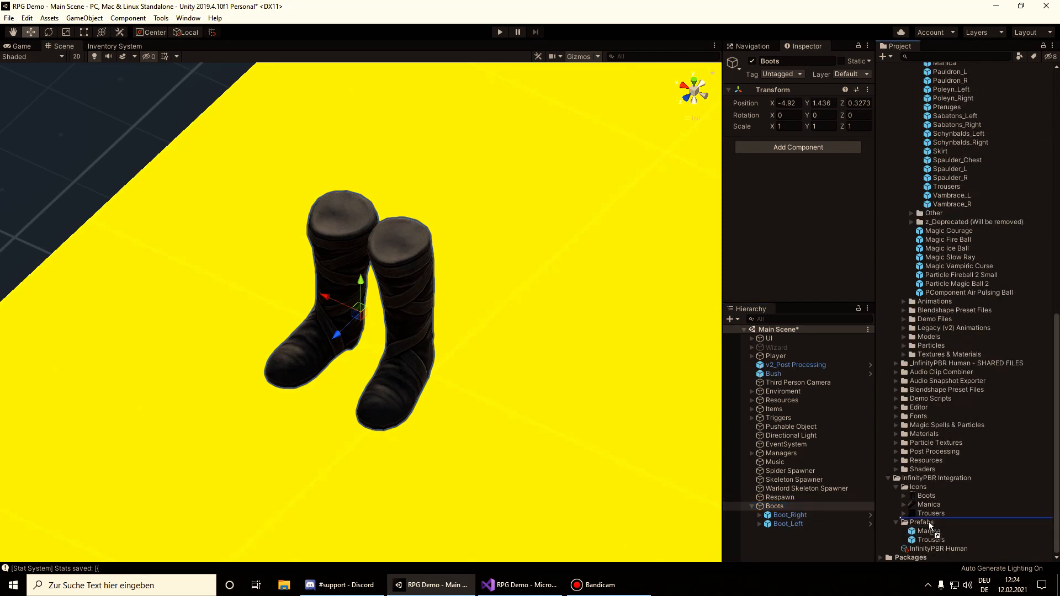
click(926, 531)
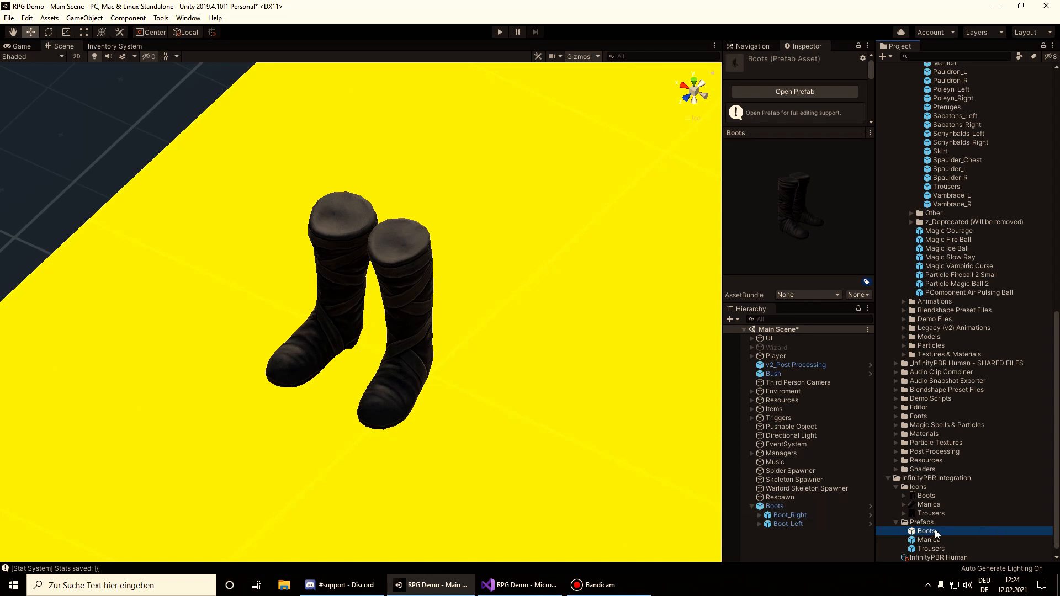
click(773, 506)
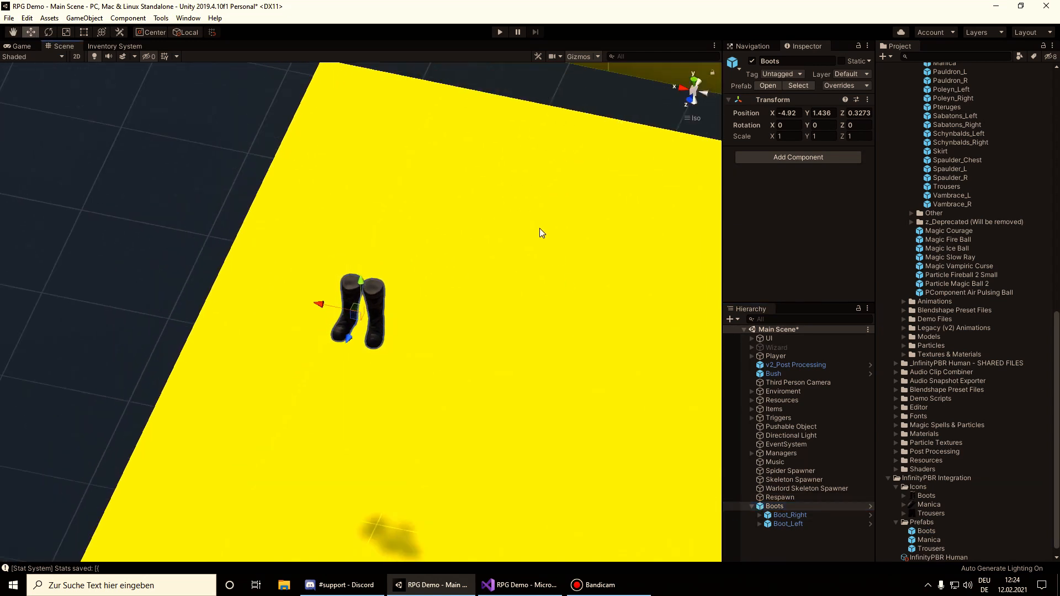
Step: Create a new EquipmentItem named Boots with the Boots icon and prefab assigned
click(115, 46)
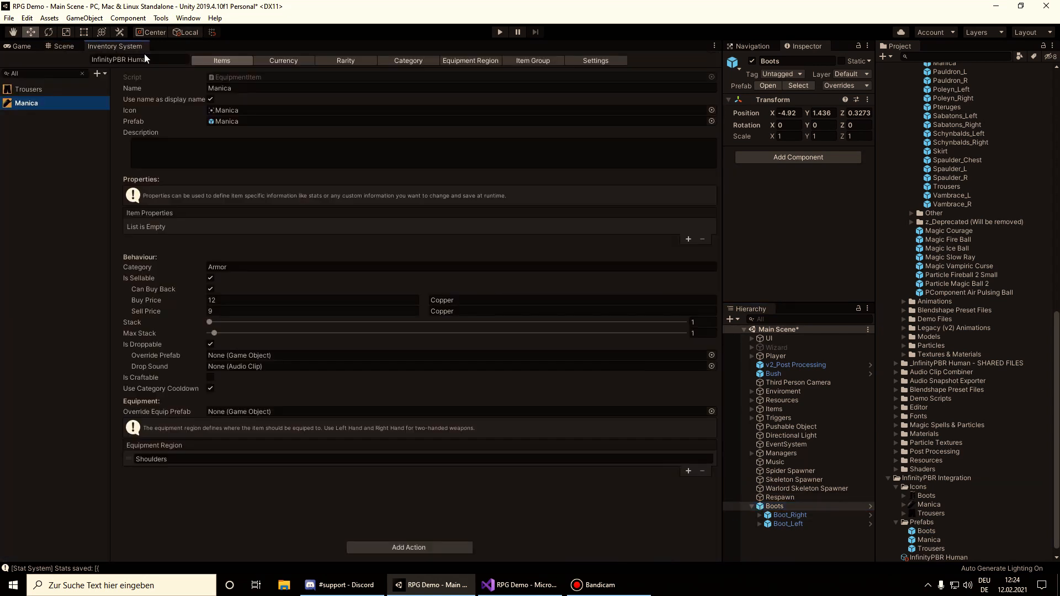
click(98, 73)
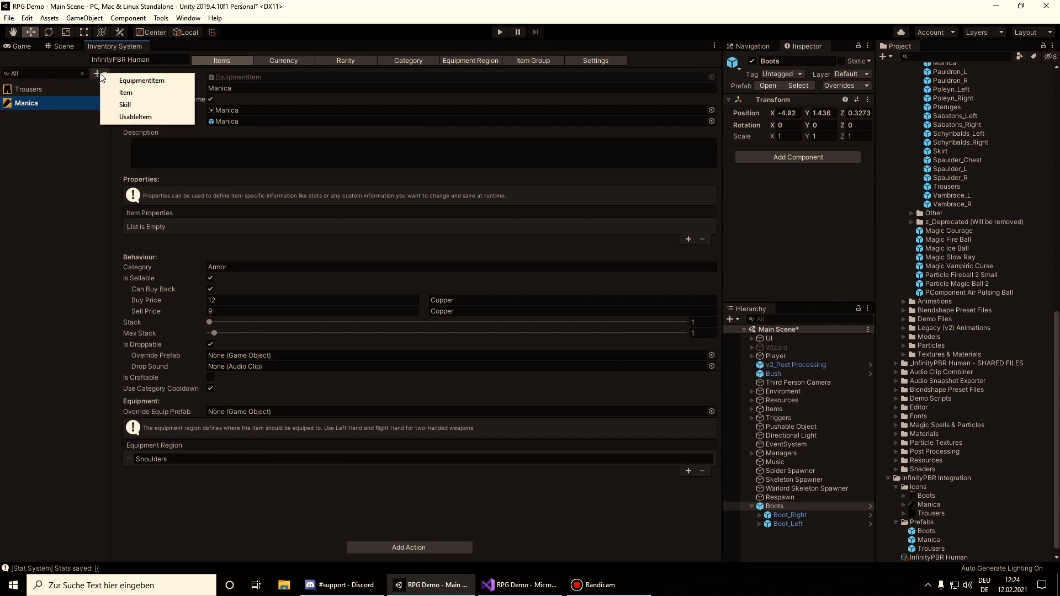
click(141, 81)
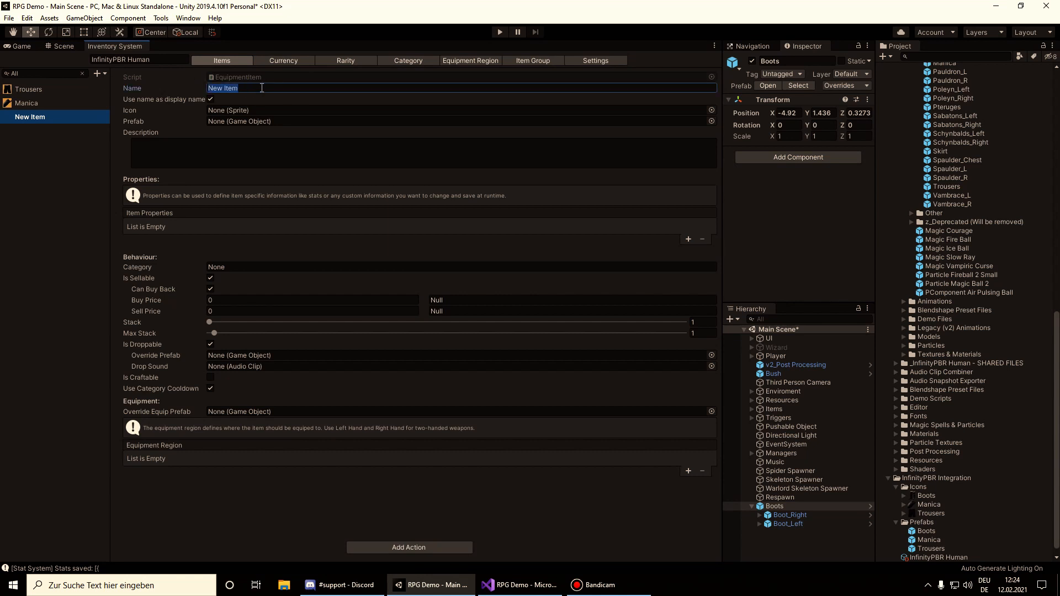
text(Boots)
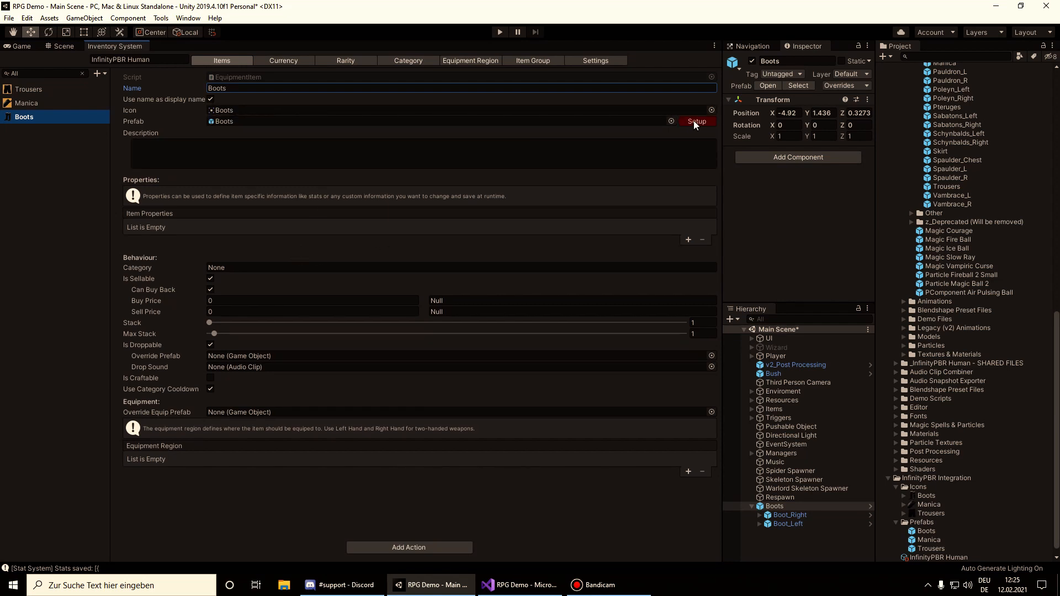
Step: Run pickup Setup on the item, saving over Boots.prefab with trigger, collection, collider and rigidbody
click(697, 121)
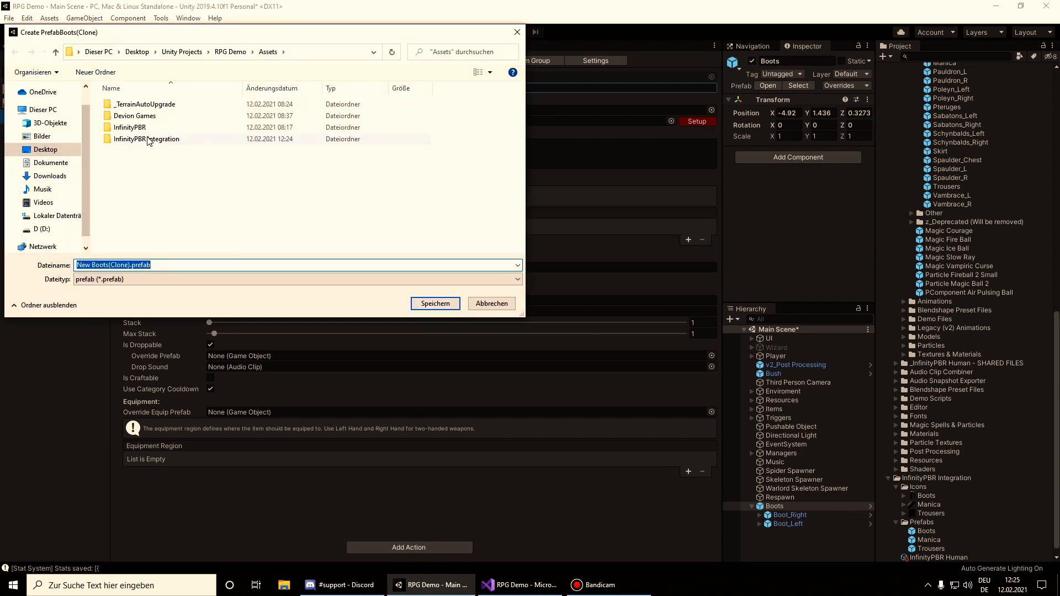
double_click(146, 139)
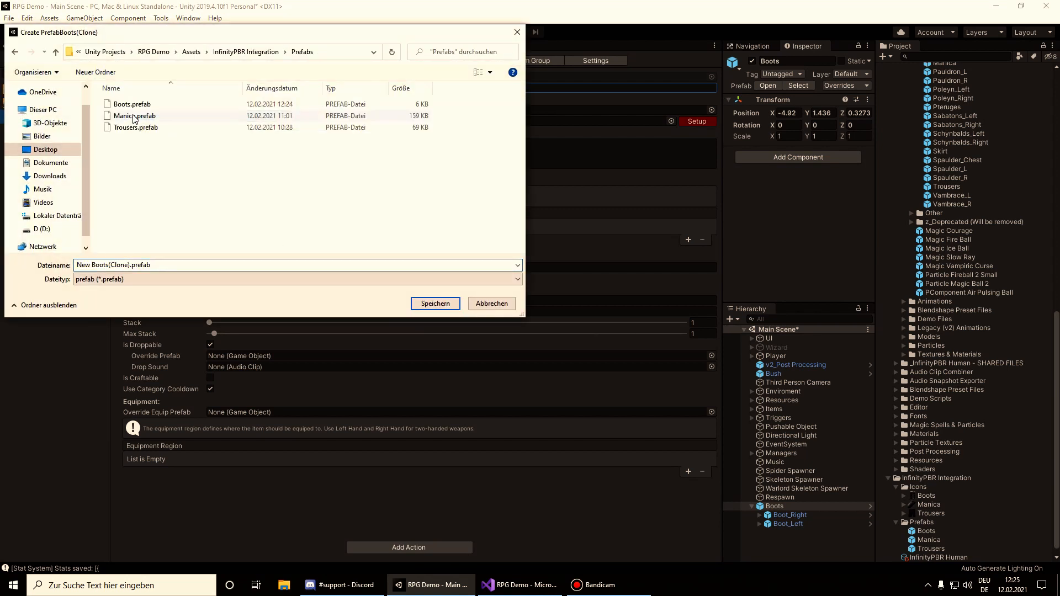
click(131, 104)
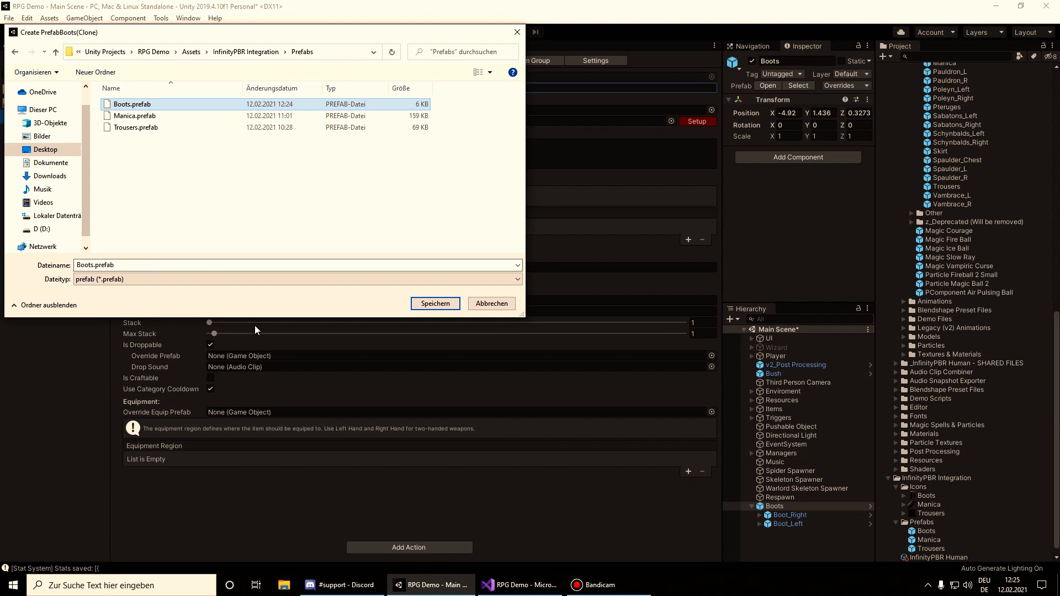
mouse_move(379, 201)
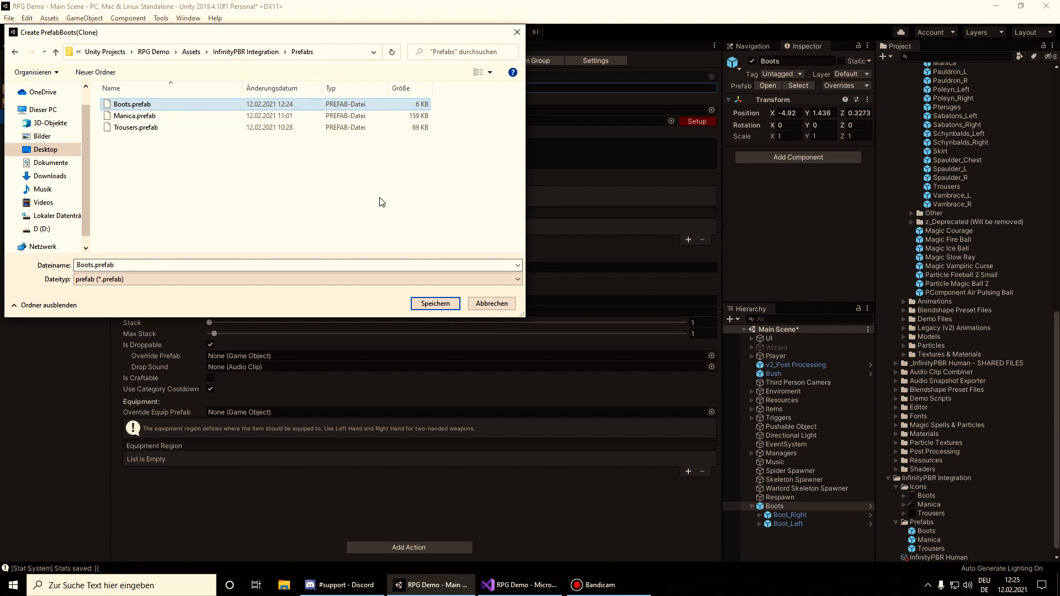
click(435, 302)
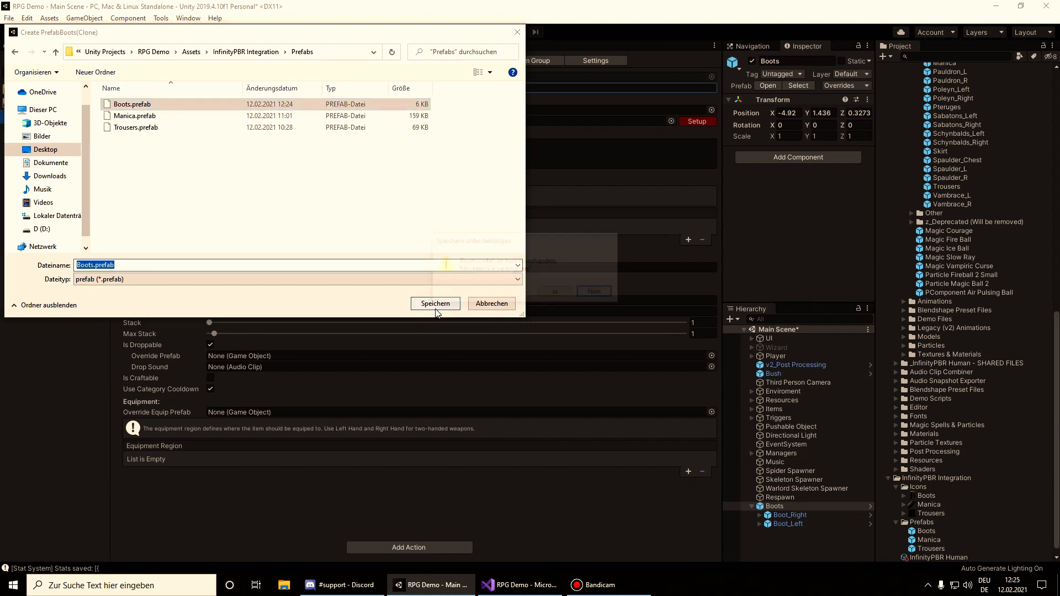
click(435, 303)
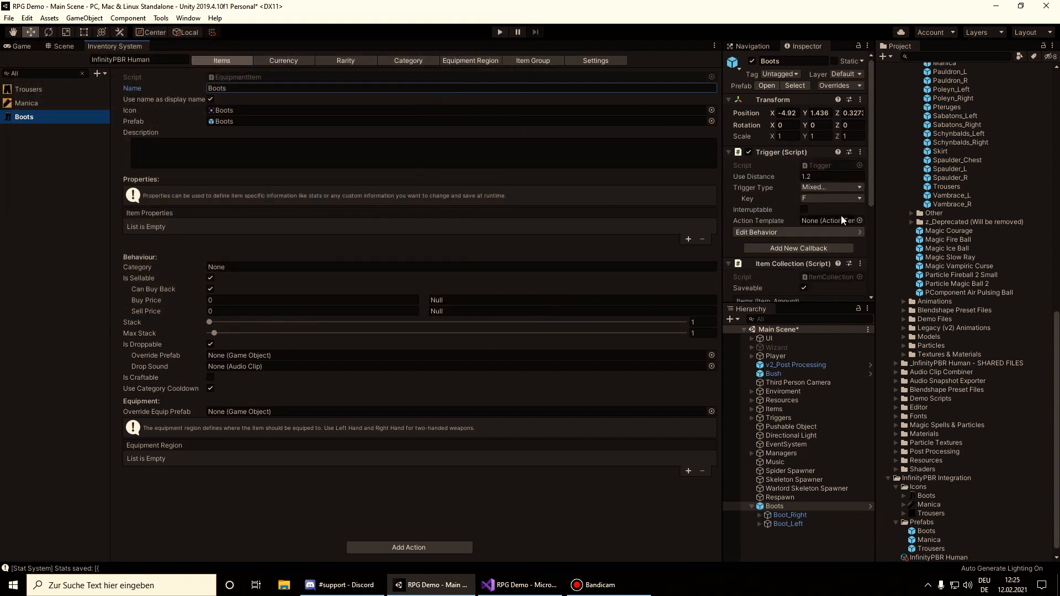
Step: Categorise Boots as Armor with buy price 15 and sell price 12 Copper
scroll(down, 3)
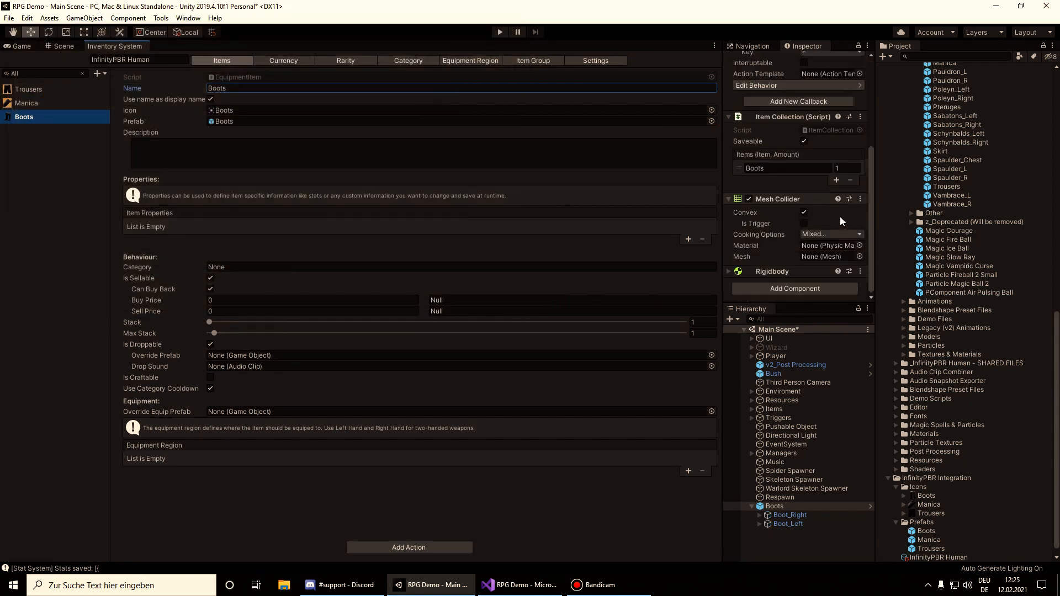
mouse_move(896, 441)
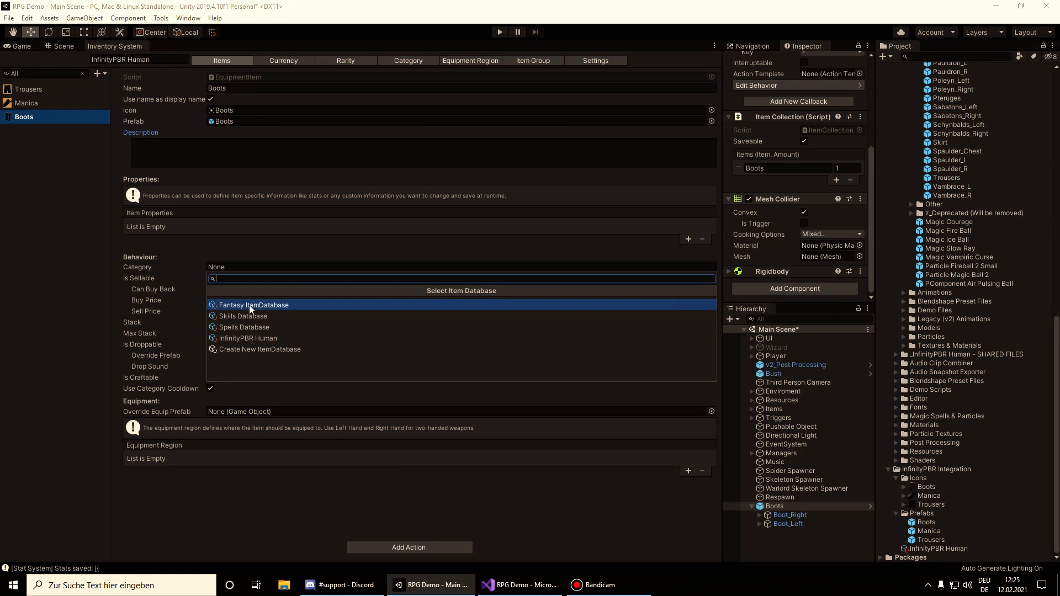
click(254, 305)
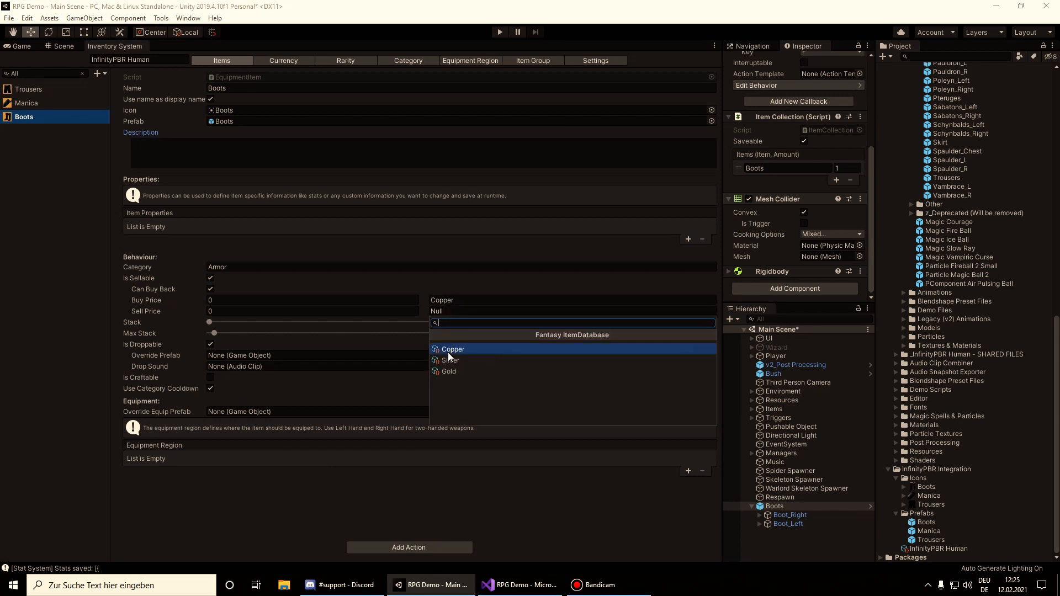
click(452, 348)
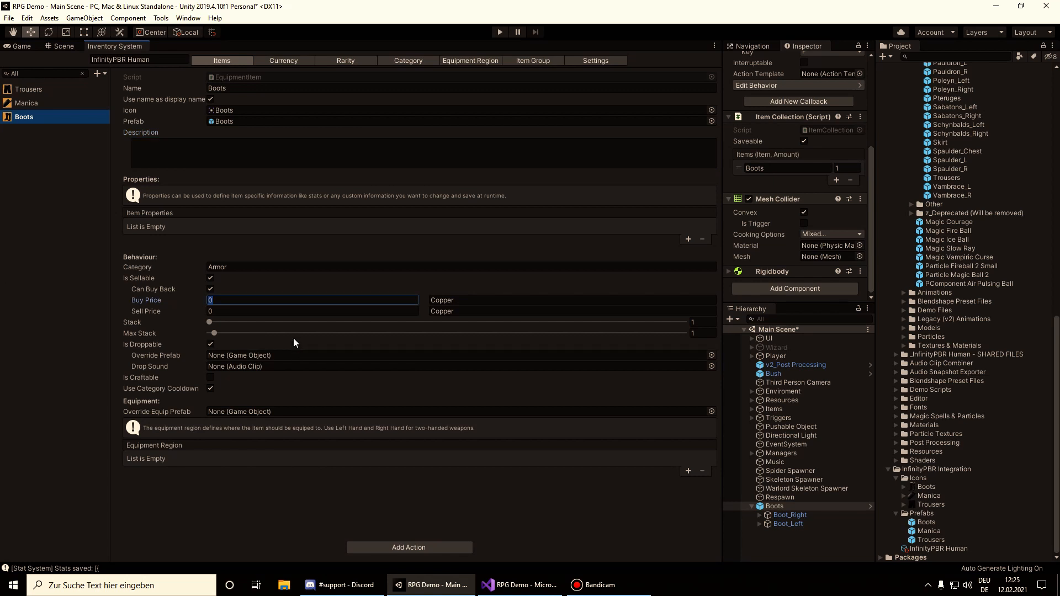
text(15)
click(313, 310)
text(12)
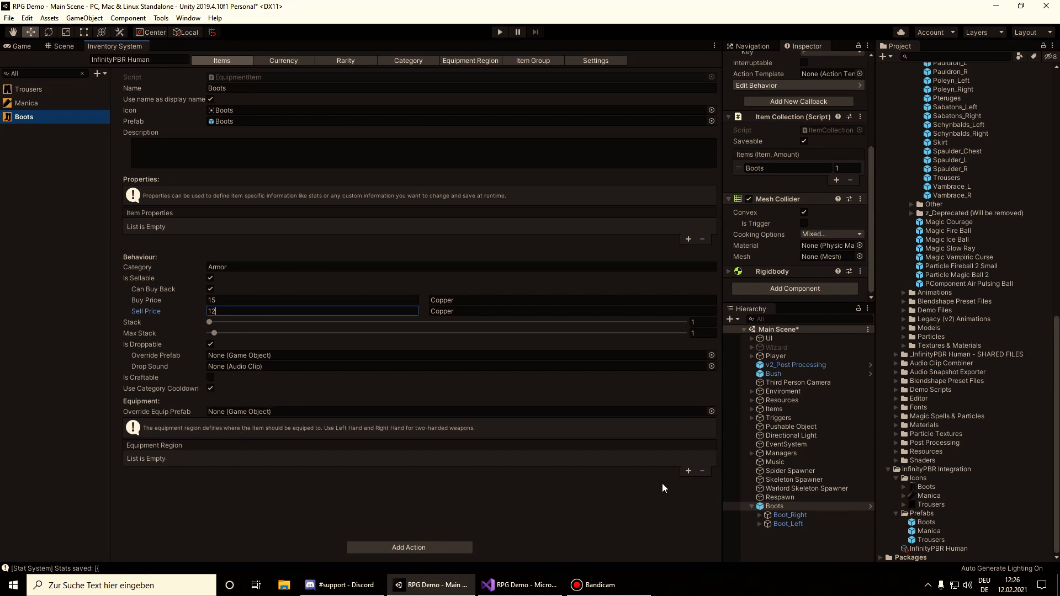
mouse_move(212, 378)
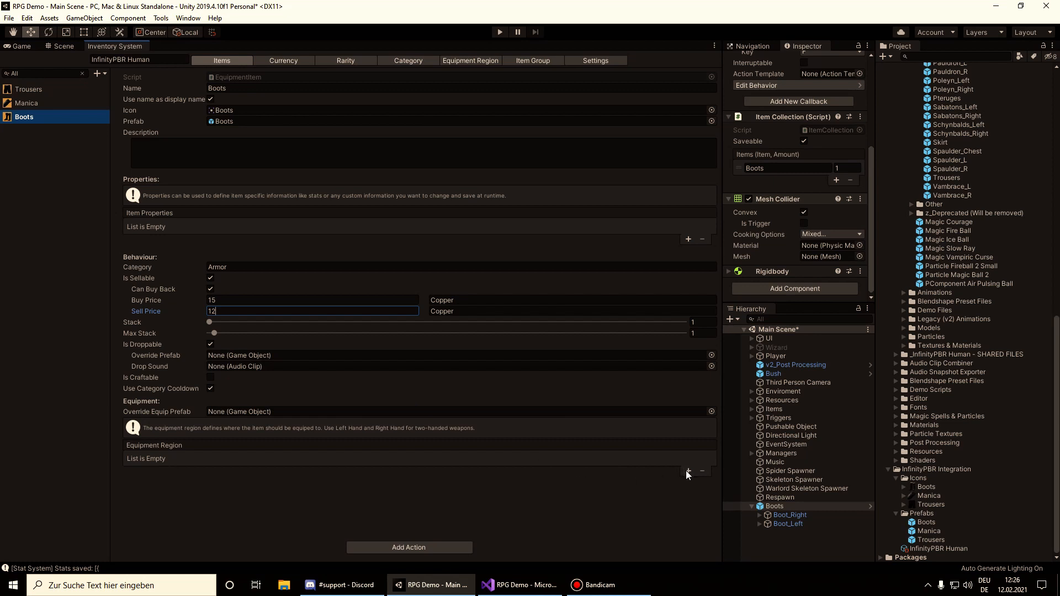
Step: Add an equipment region entry set to Feet for the Boots item
click(687, 471)
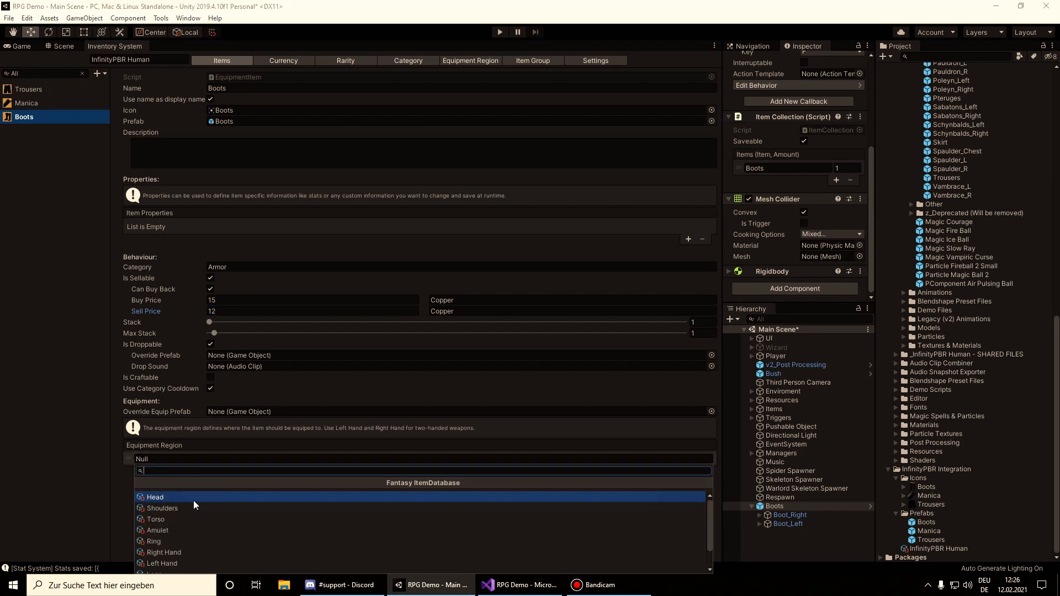
scroll(down, 3)
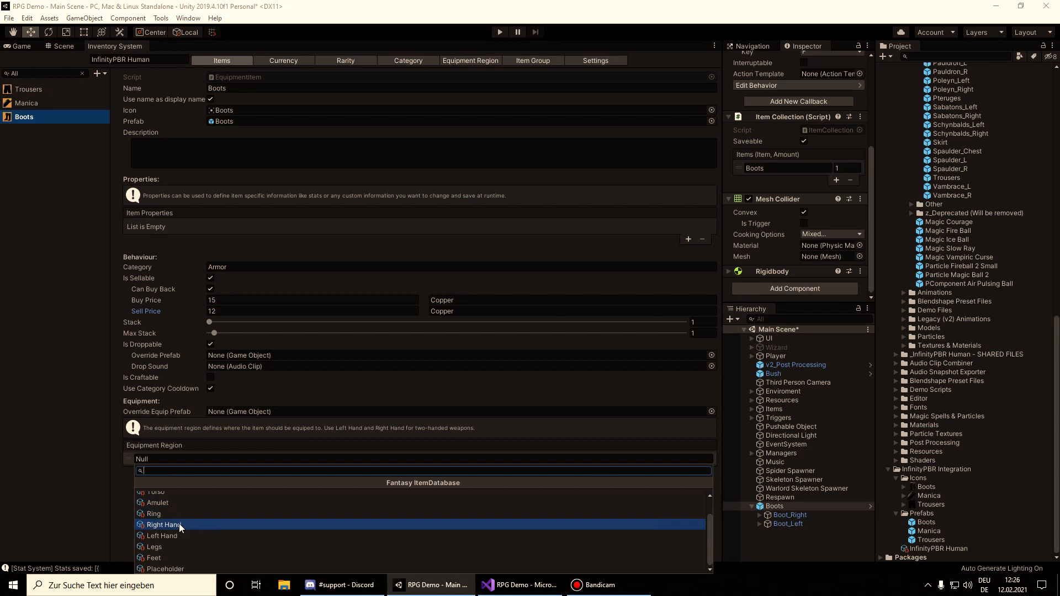
click(155, 556)
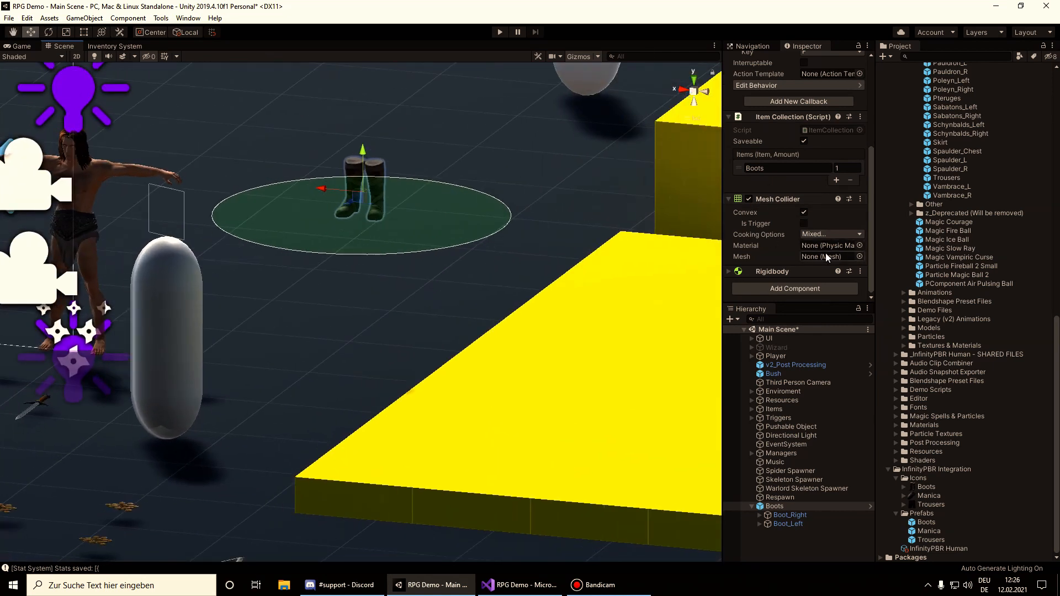
Step: Remove the Mesh Collider from the boots pickup and add a Box Collider instead
click(860, 198)
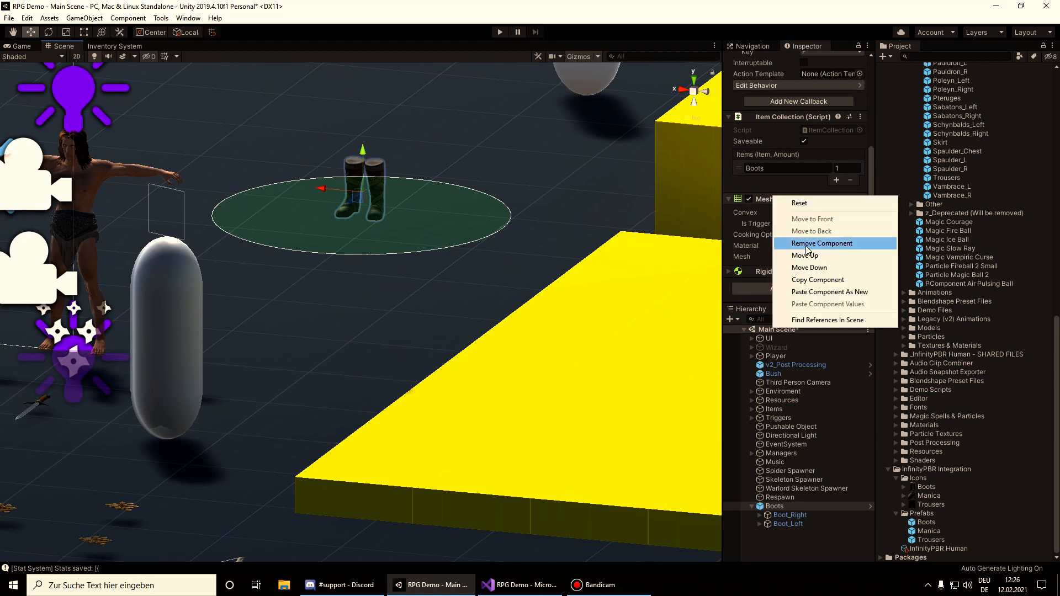
click(821, 243)
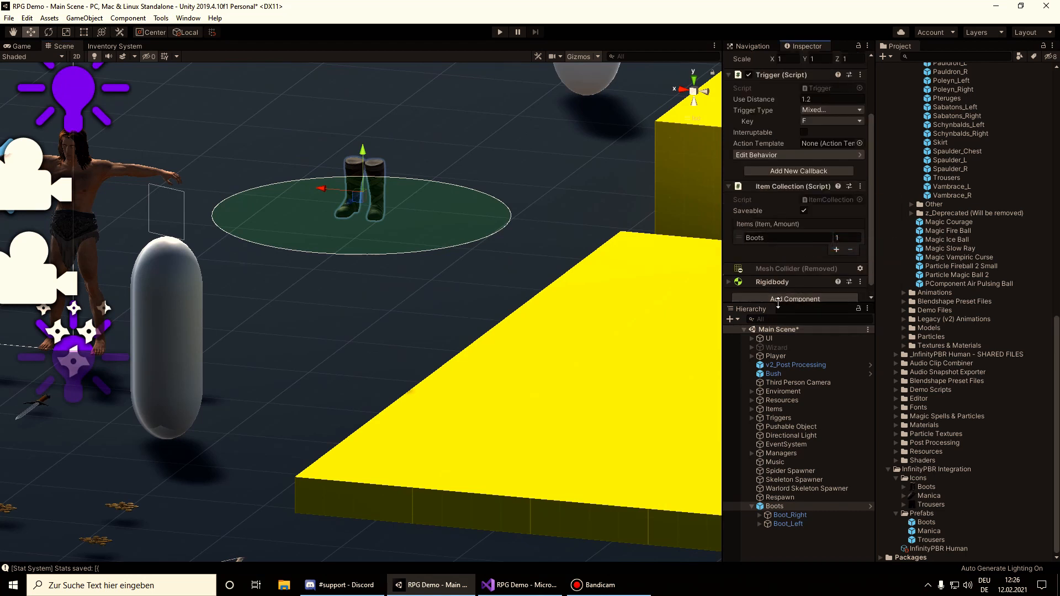
text(Tool)
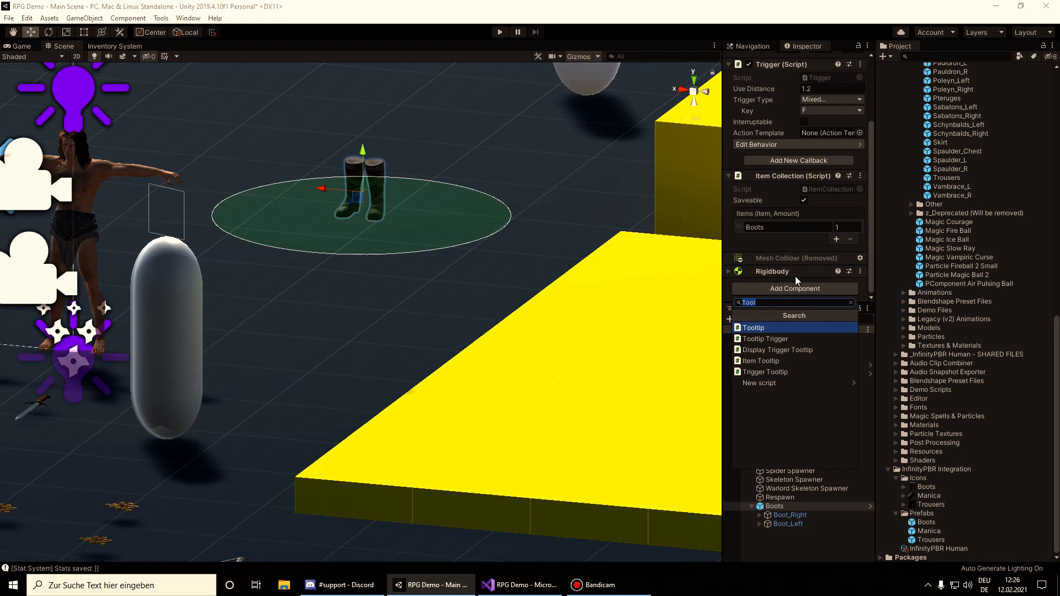
text(Box)
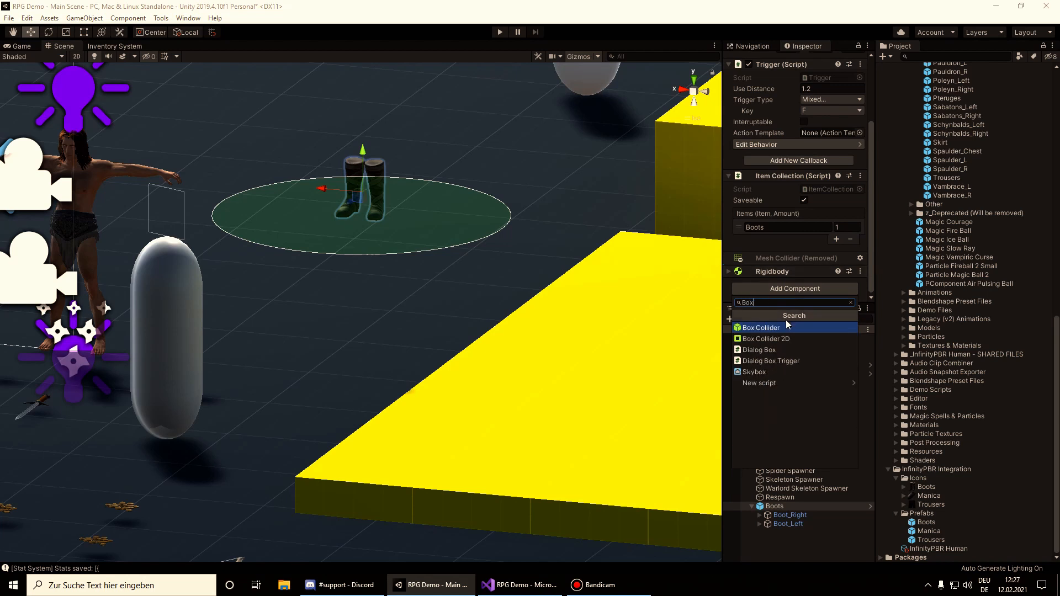
click(760, 327)
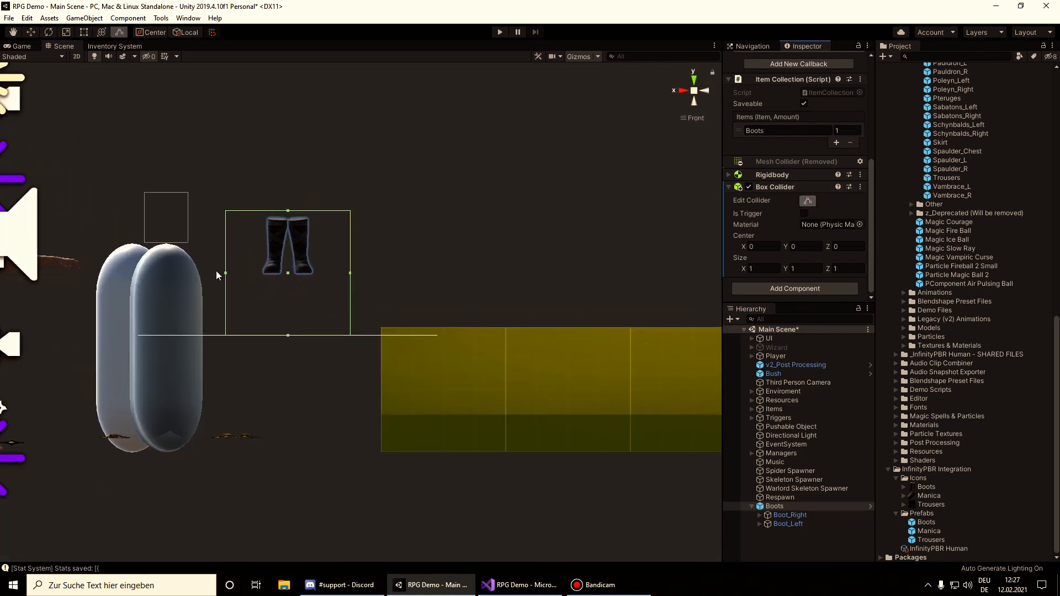
Step: Drag the box collider's side and top handles until it wraps the pair of boots snugly
drag(224, 273, 263, 280)
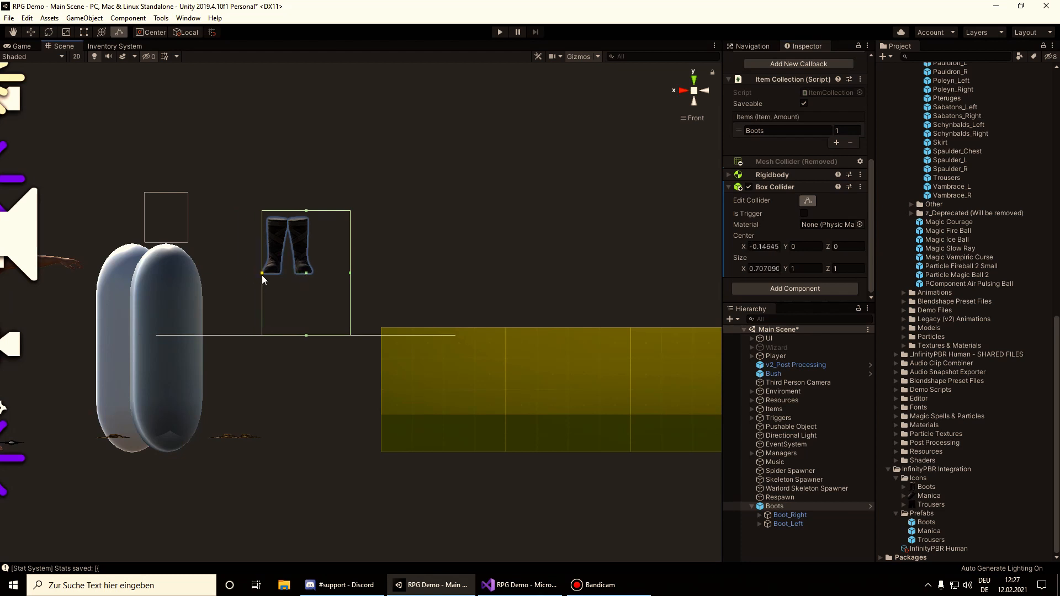
drag(262, 273, 350, 276)
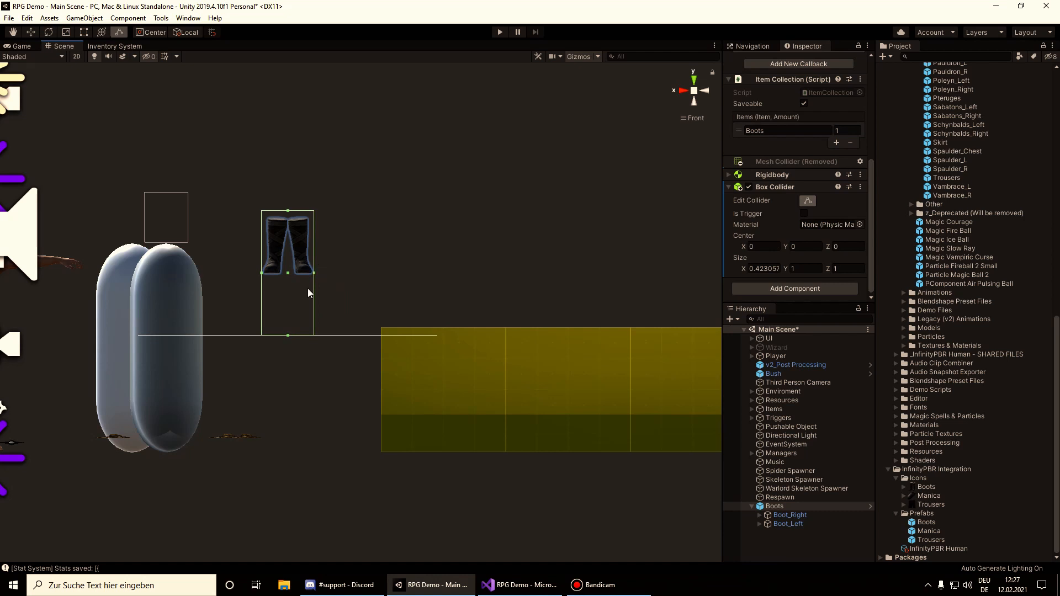
drag(287, 335, 287, 275)
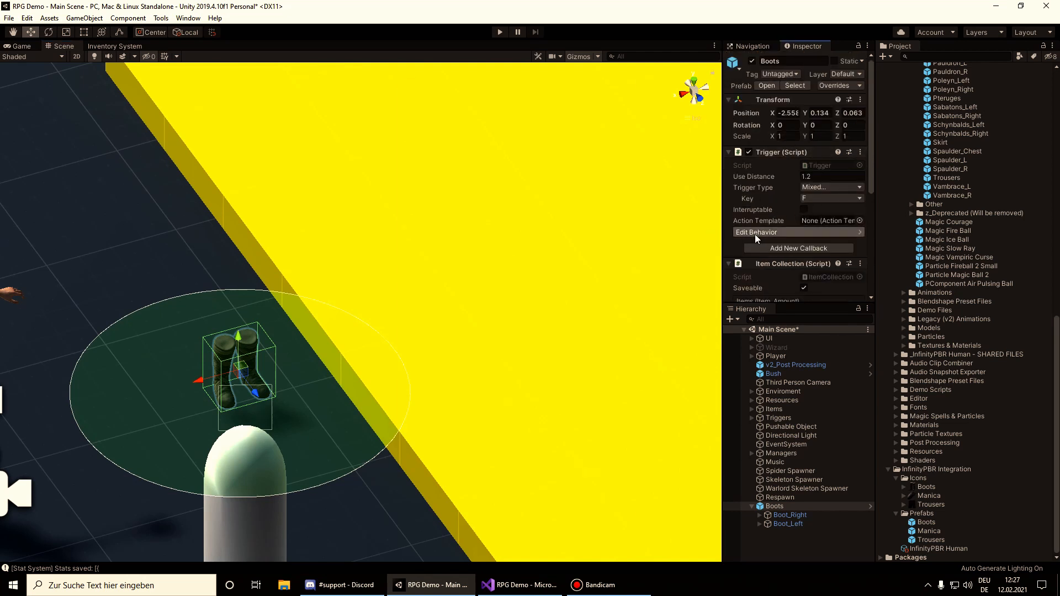
Step: Review the trigger's Pickup action and bring up Create options in the Action Templates folder
click(797, 232)
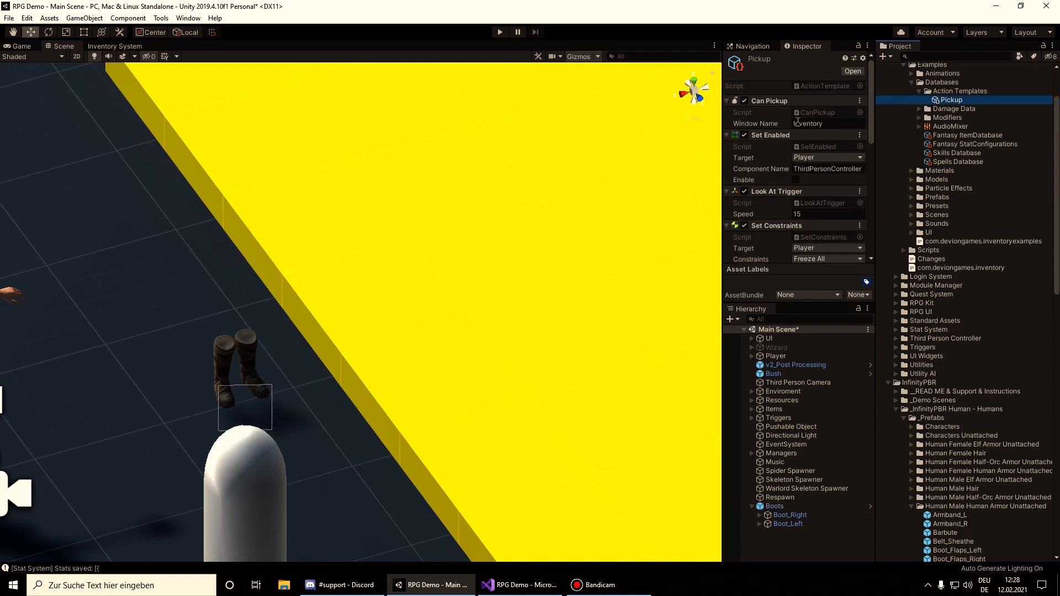
scroll(down, 3)
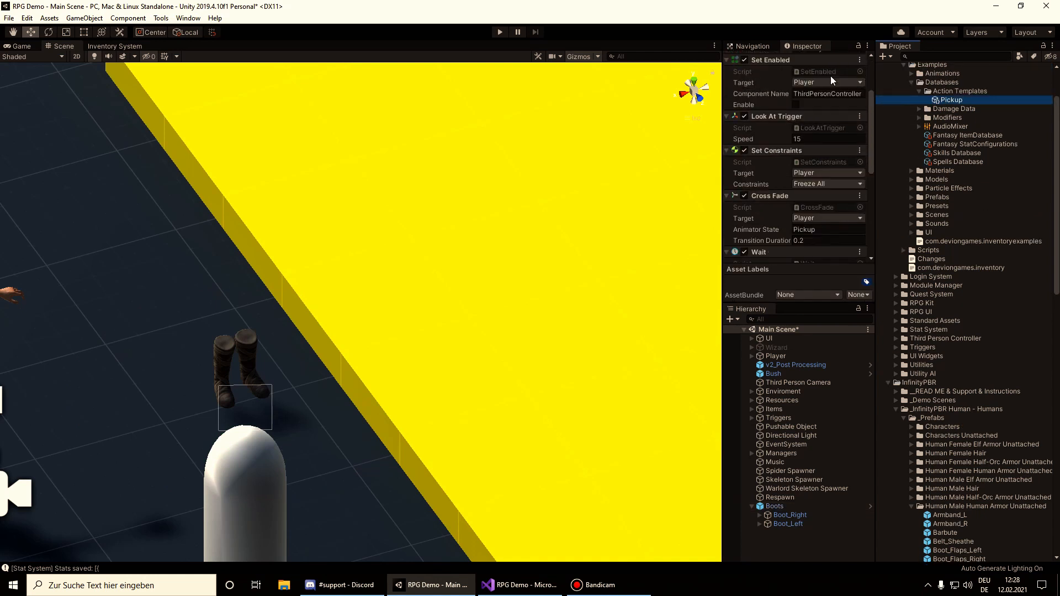
right_click(953, 91)
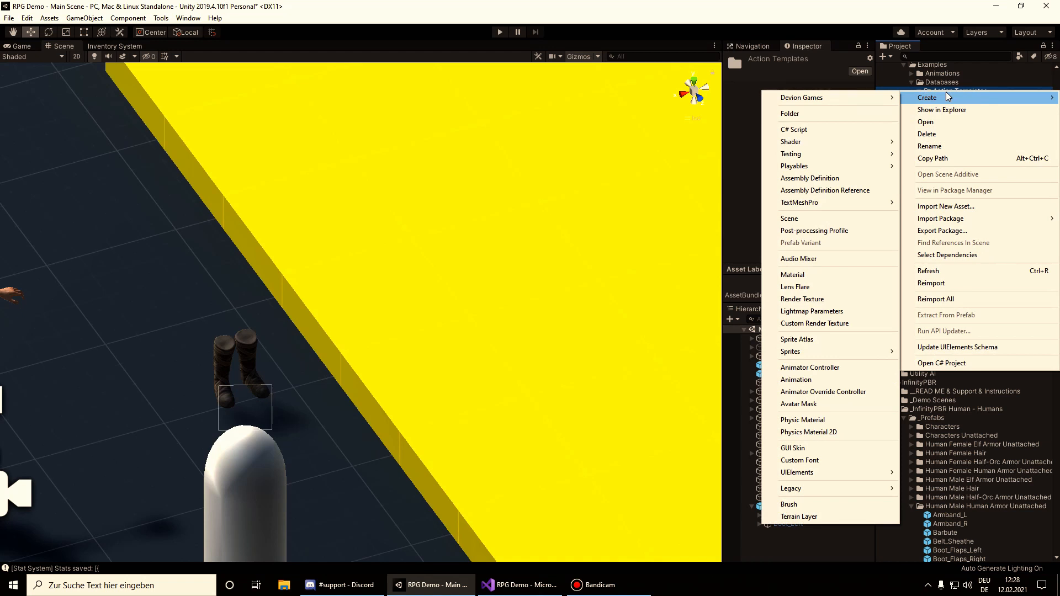
mouse_move(801, 97)
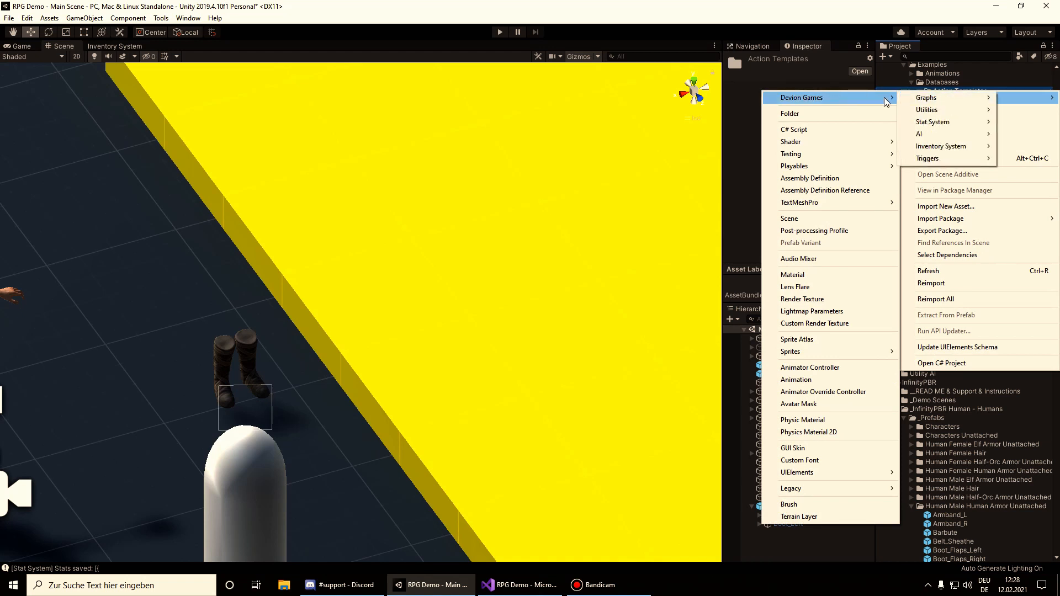
mouse_move(939, 158)
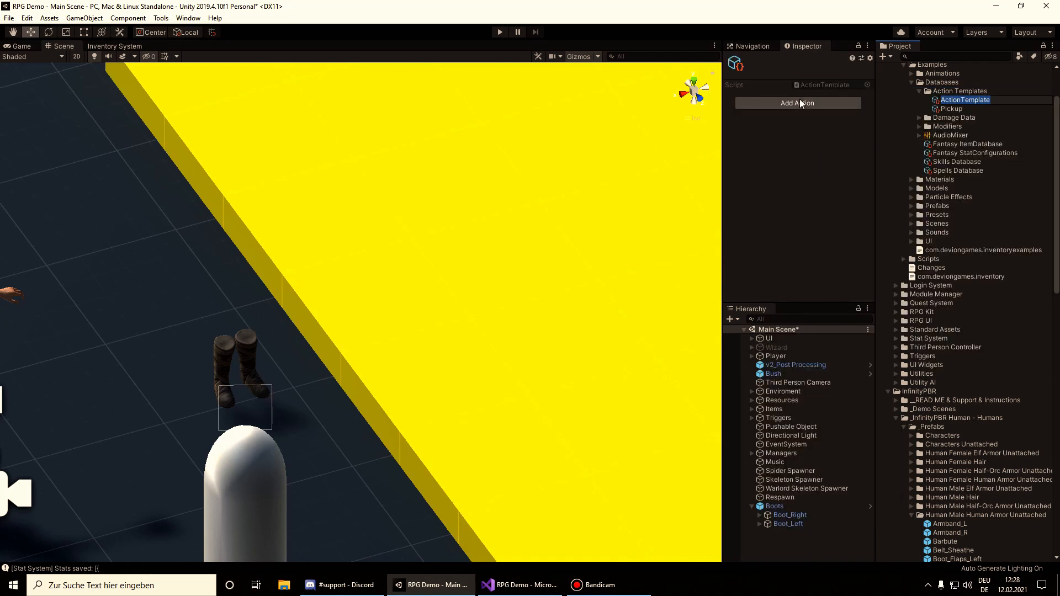
mouse_move(804, 146)
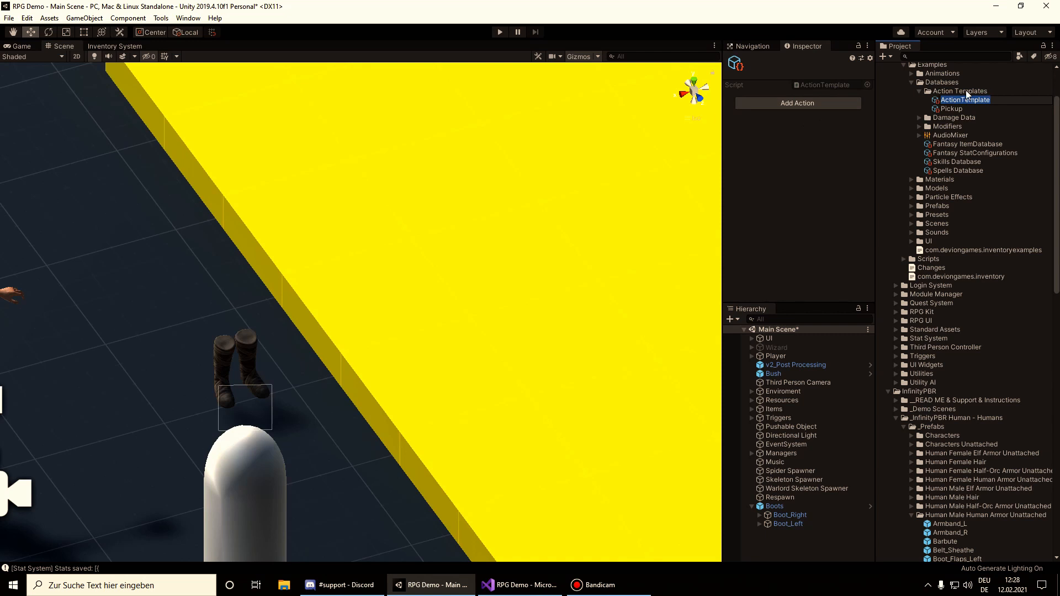
Step: Delete the blank ActionTemplate asset, leaving only Pickup, and reselect the Boots object
right_click(964, 99)
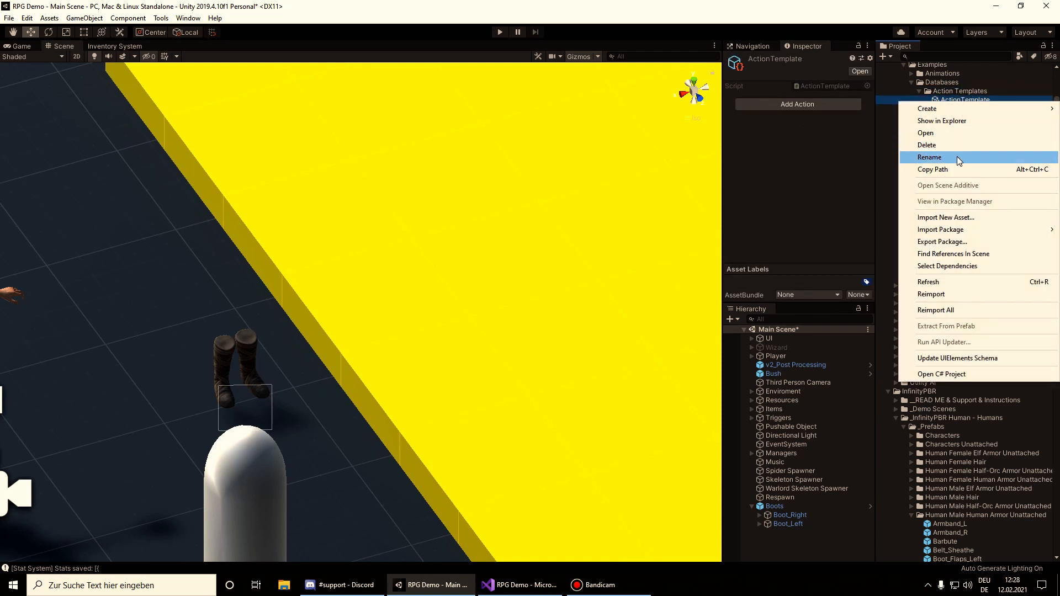
click(926, 145)
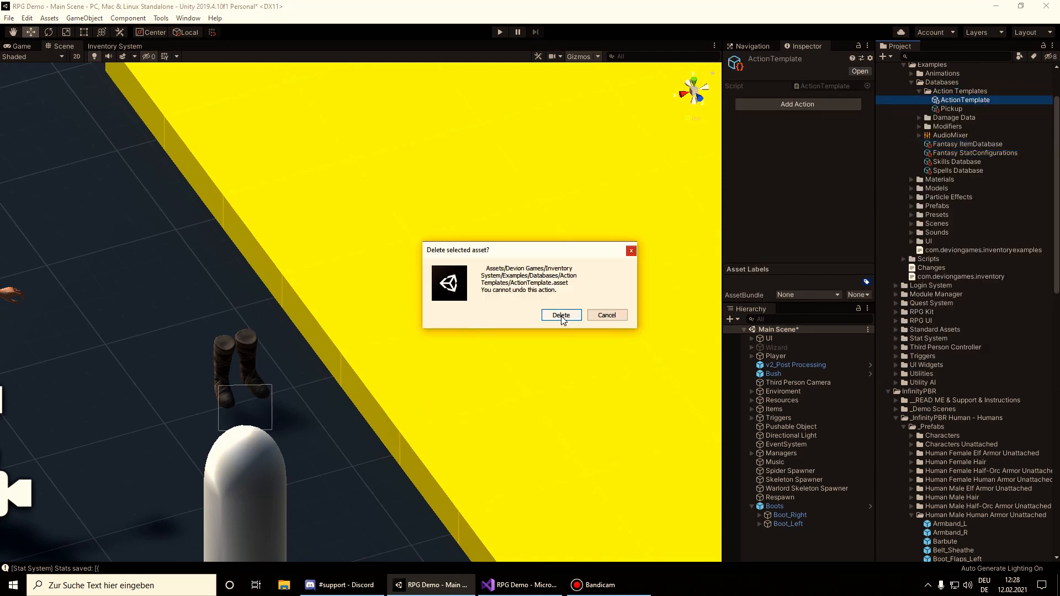
click(561, 315)
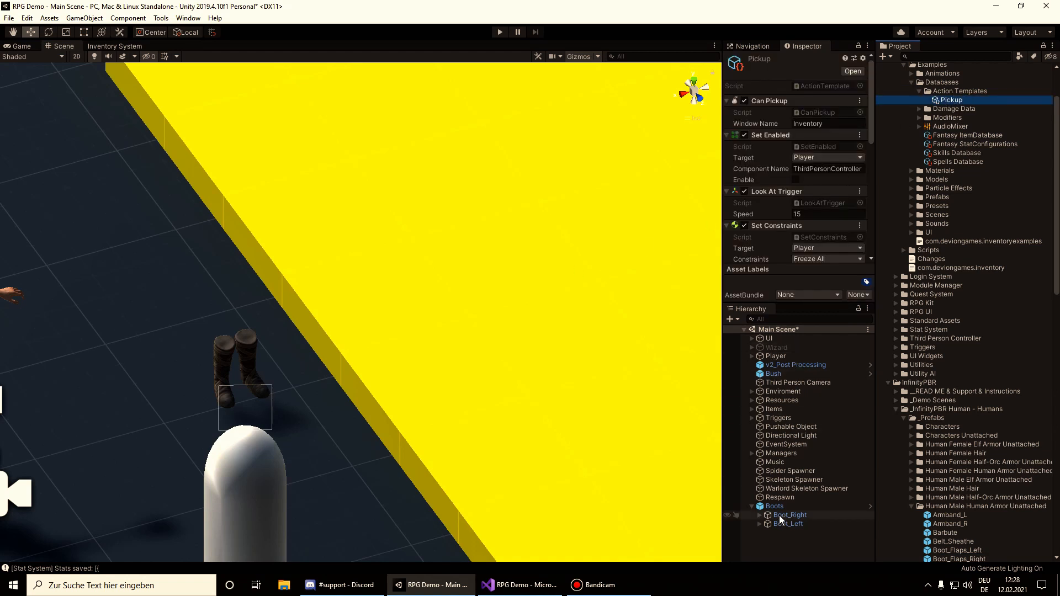
click(774, 505)
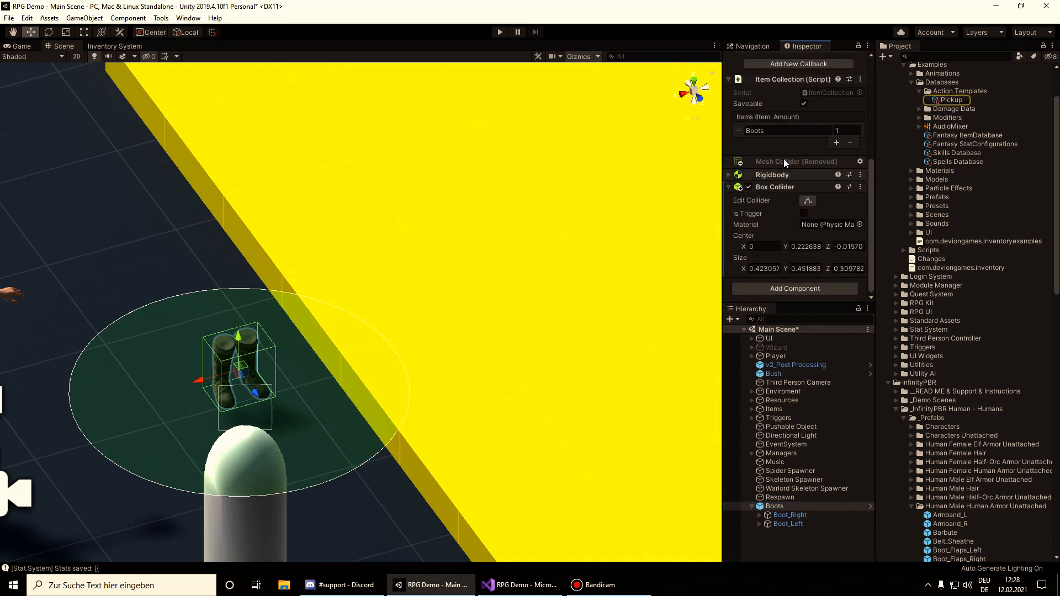
Step: Assign Pickup as the trigger's action template and apply all overrides to the Boots prefab
click(775, 505)
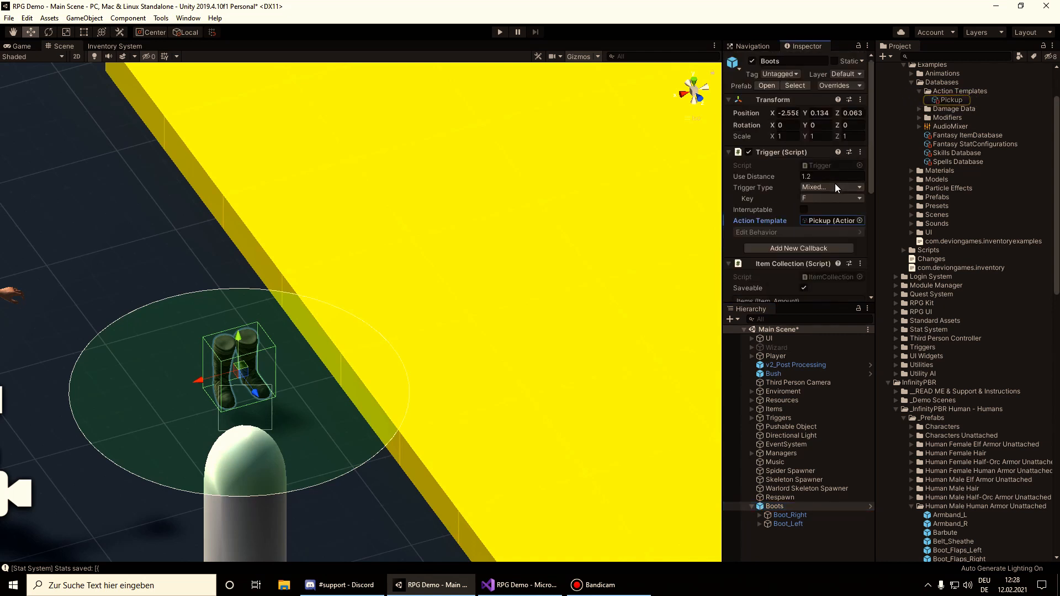
click(834, 85)
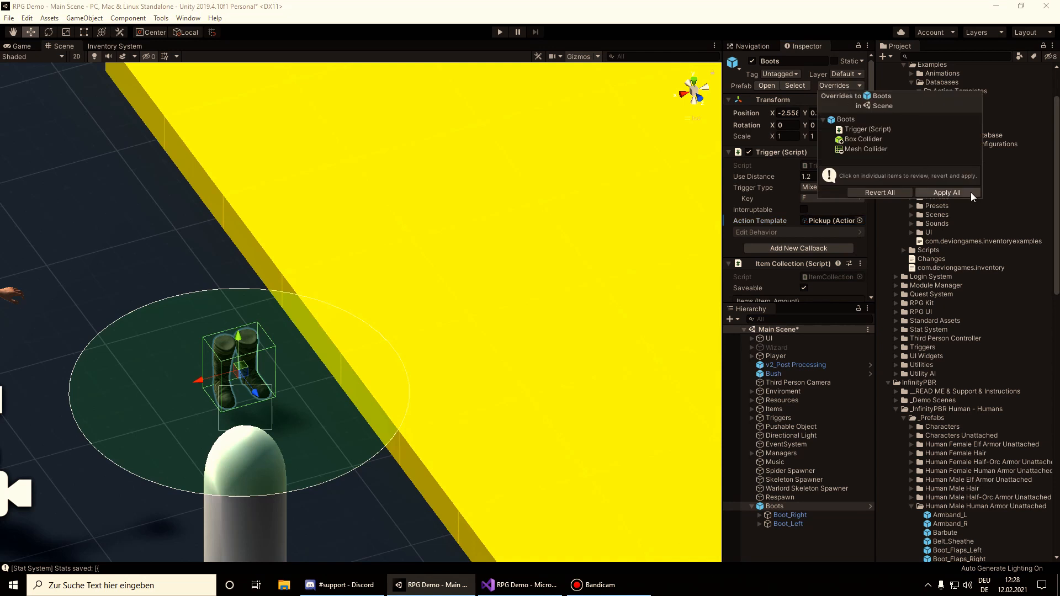
click(946, 192)
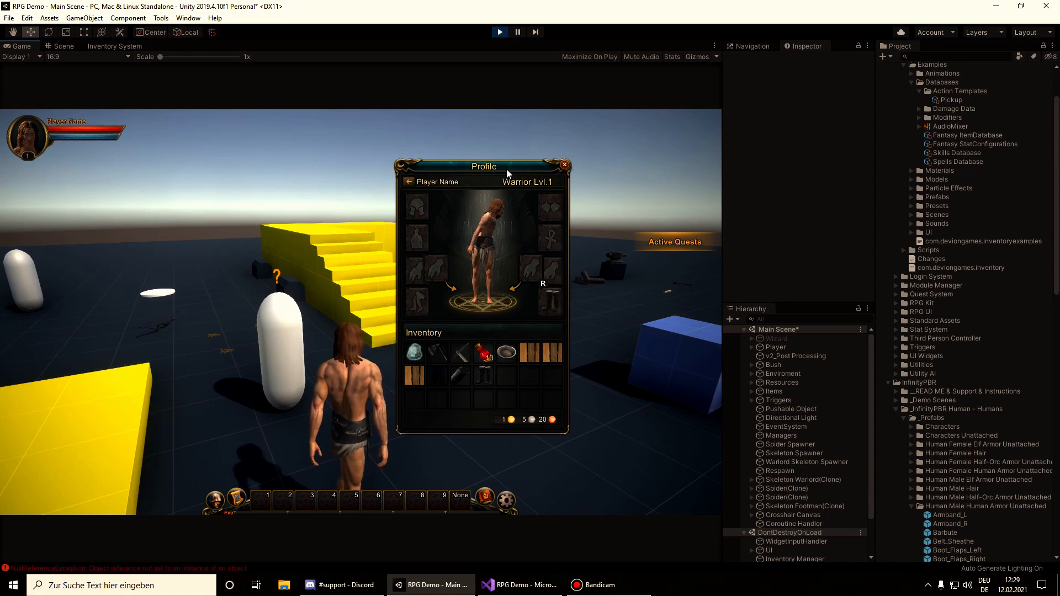
Step: Move the Profile window aside to see the character, who wears no boots yet
drag(484, 164, 565, 176)
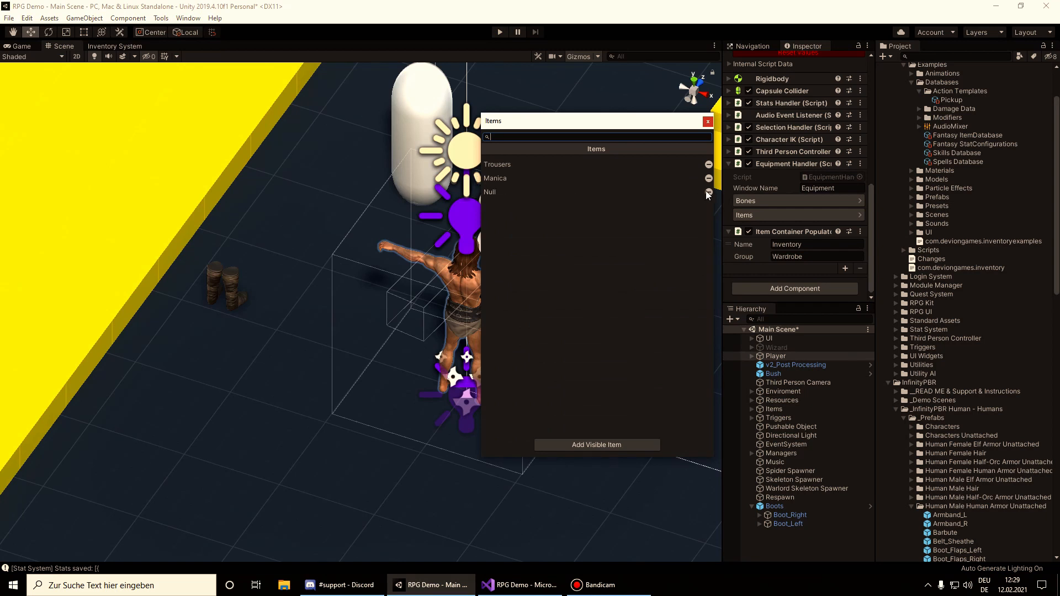
Step: Remove the empty Null entry from the Equipment Handler's visible items
click(708, 121)
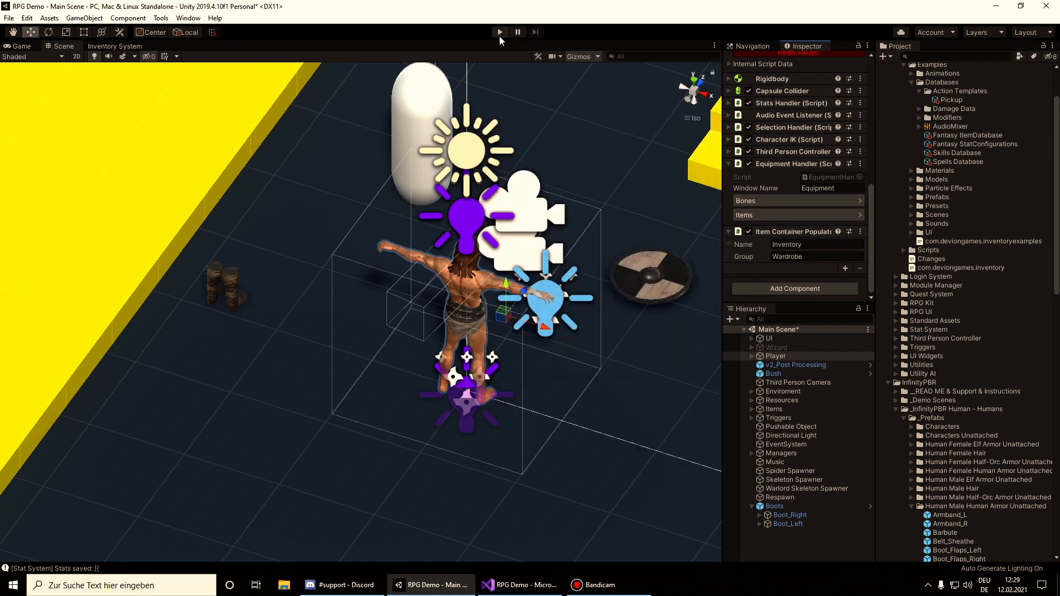
click(498, 32)
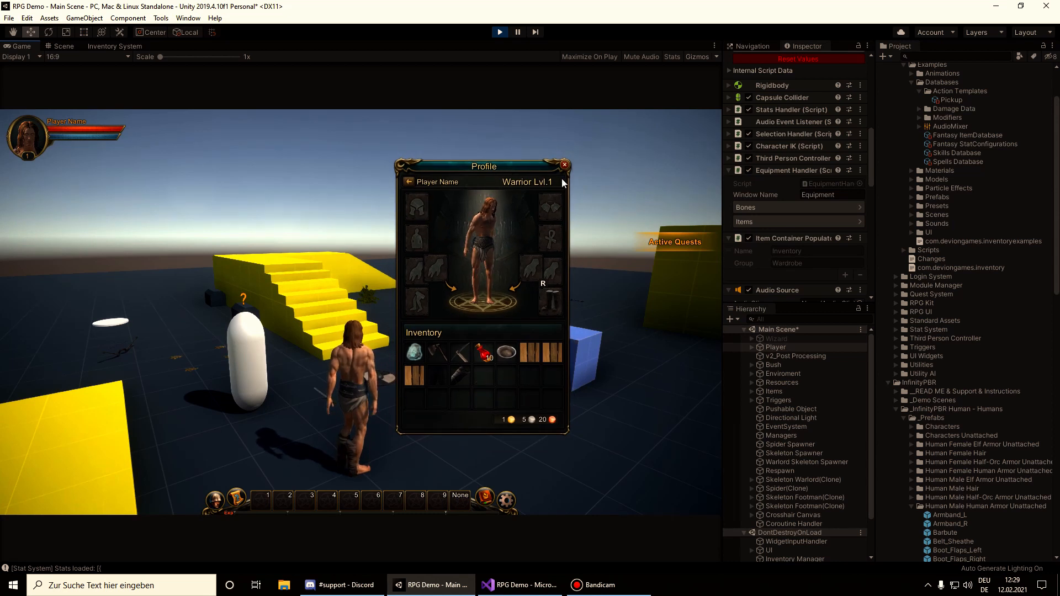
drag(483, 167, 604, 184)
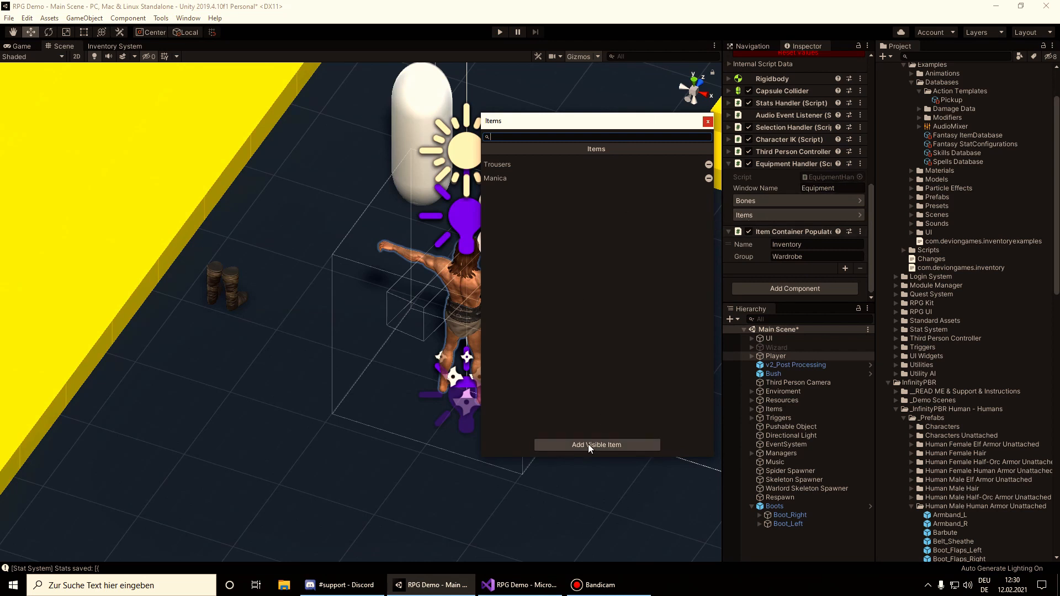
Step: Add a Static visible item bound to InfinityPBR Human > Boots with Attachments size 2
click(595, 444)
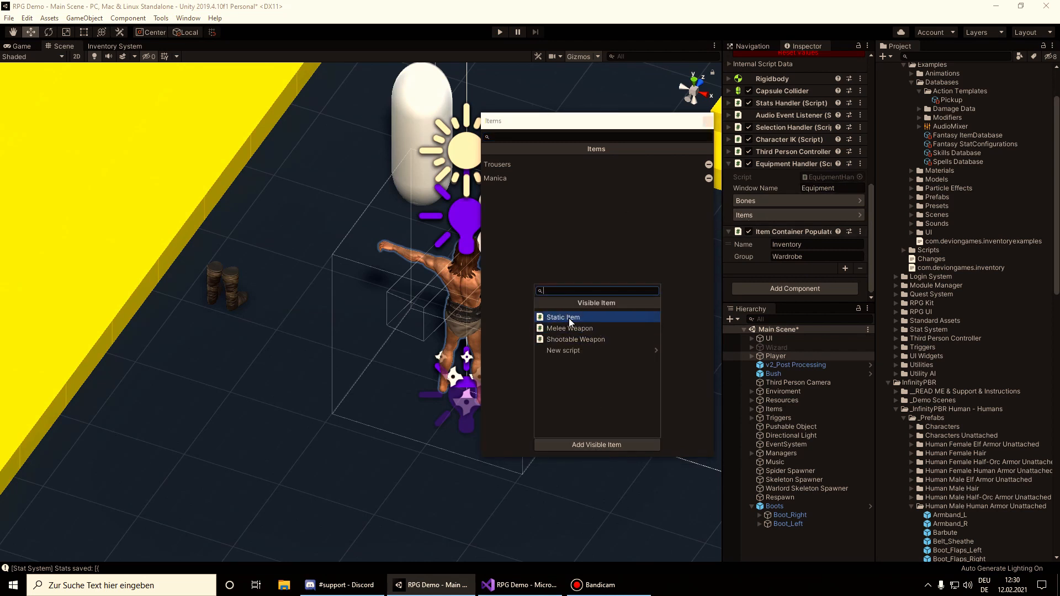
click(562, 317)
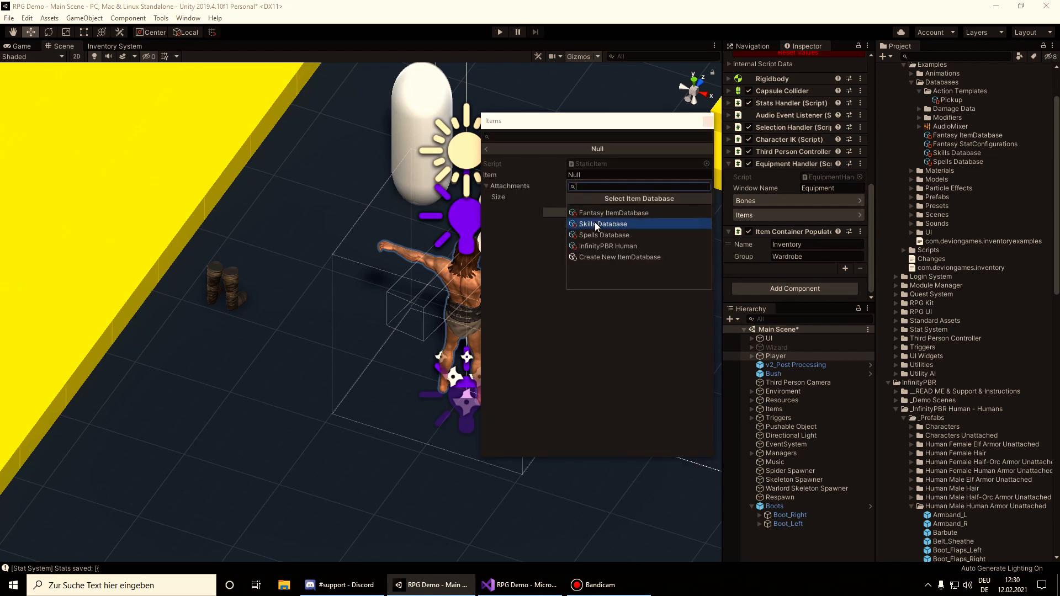
mouse_move(606, 245)
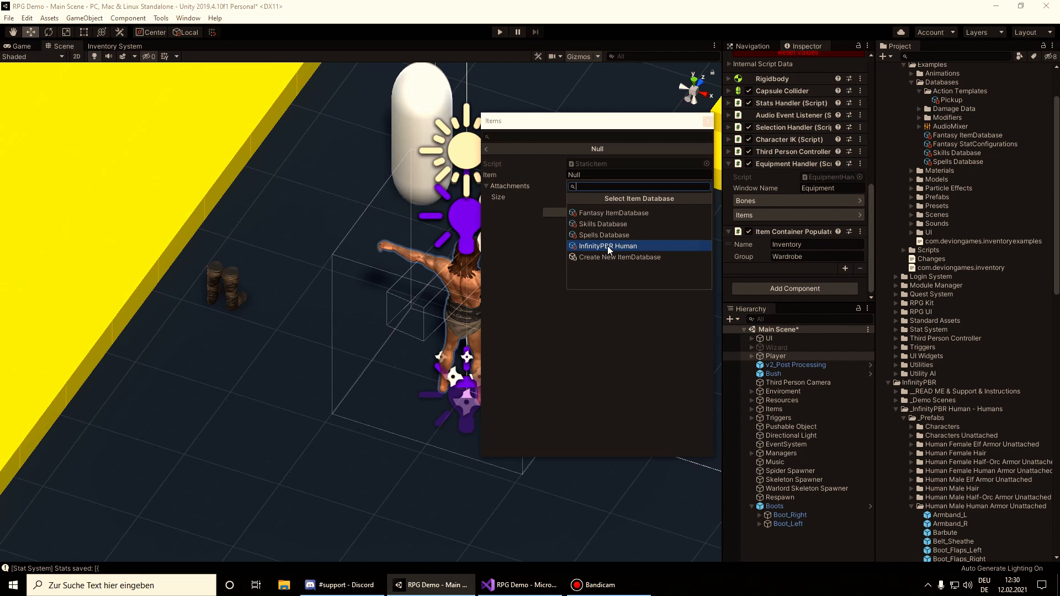
click(608, 245)
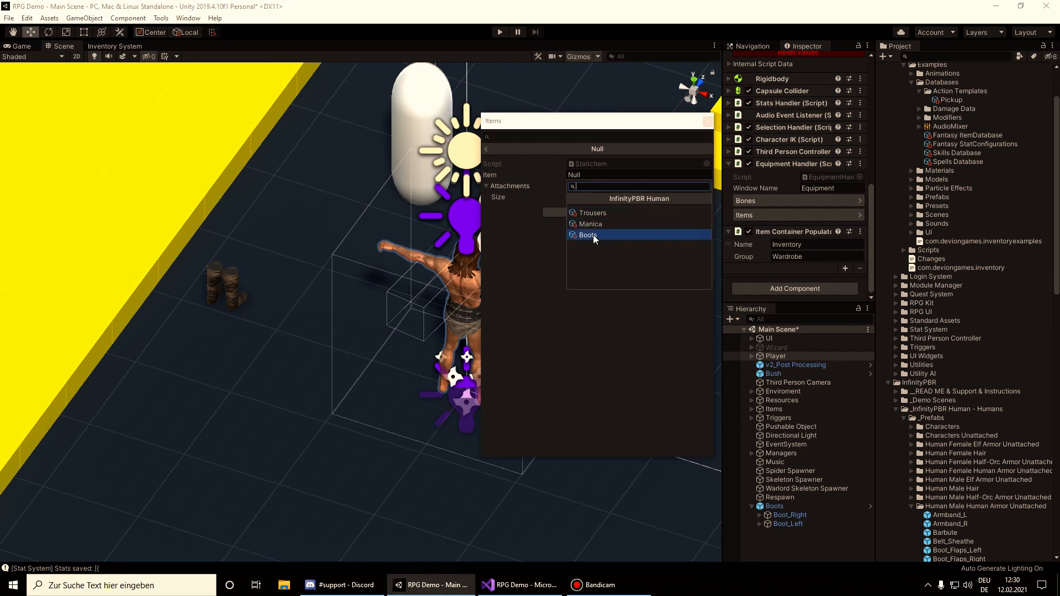
click(586, 234)
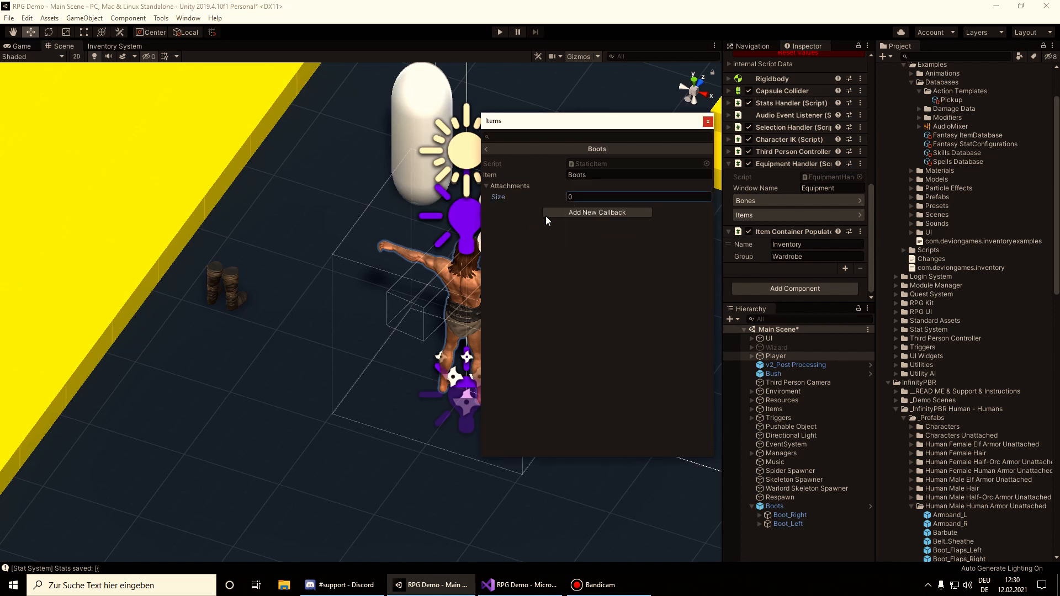
click(637, 196)
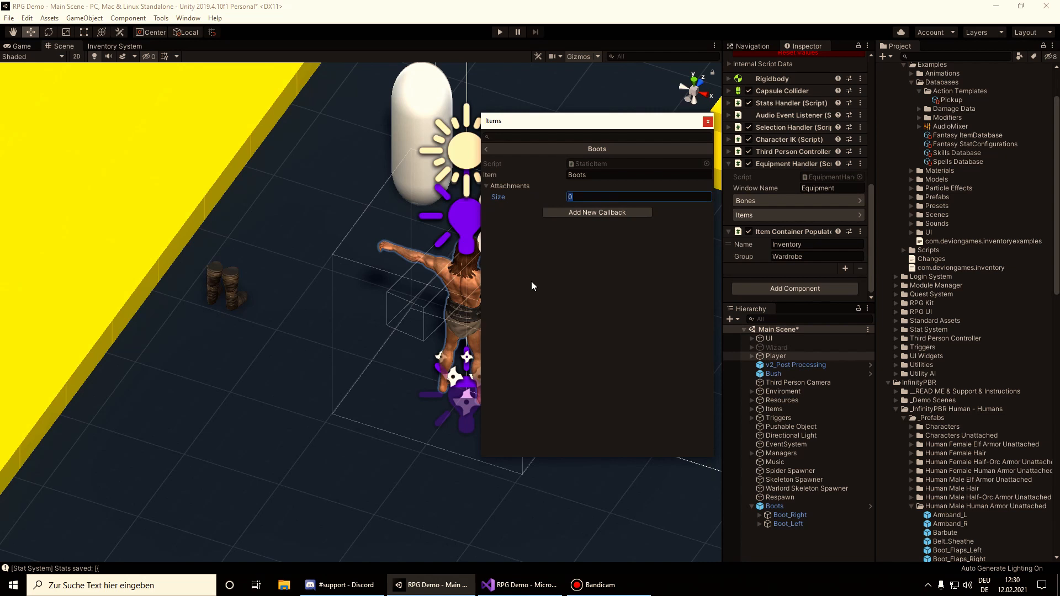
text(2)
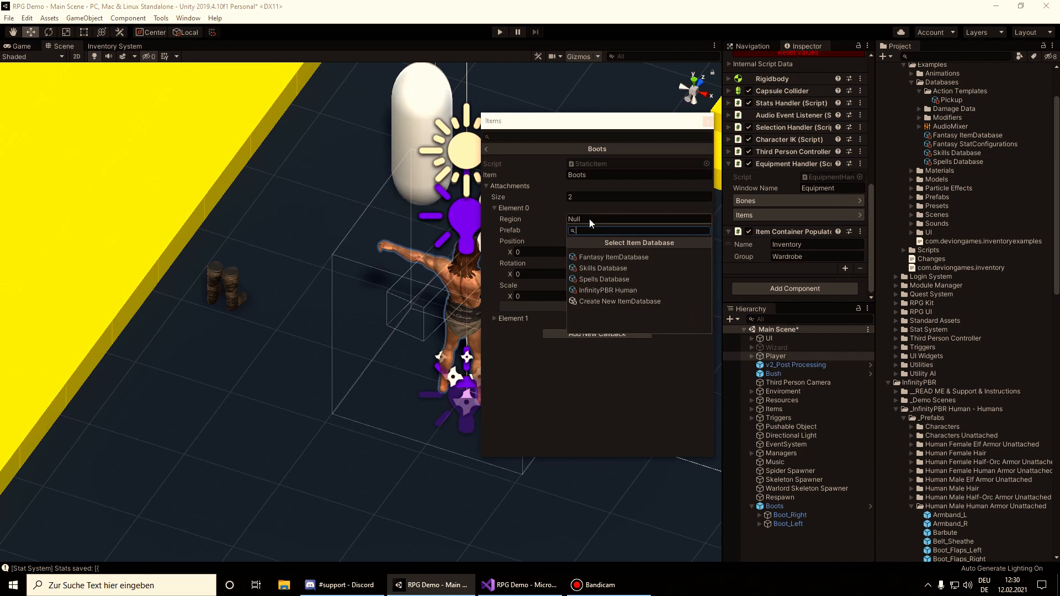
Step: Set the first attachment's region to Feet and its prefab to the wardrobe's Boot_Left
click(614, 257)
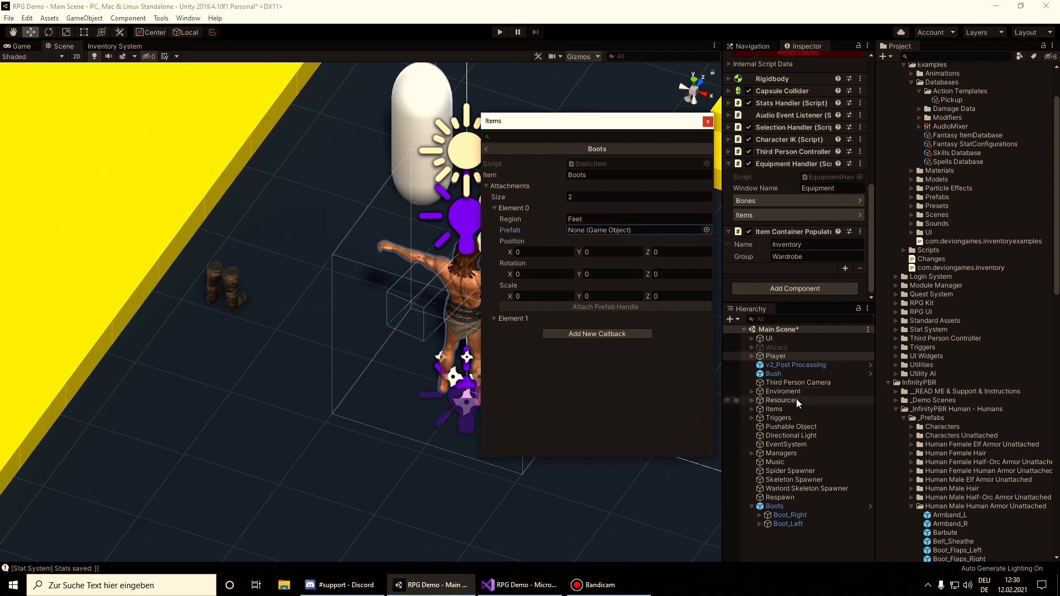
click(752, 356)
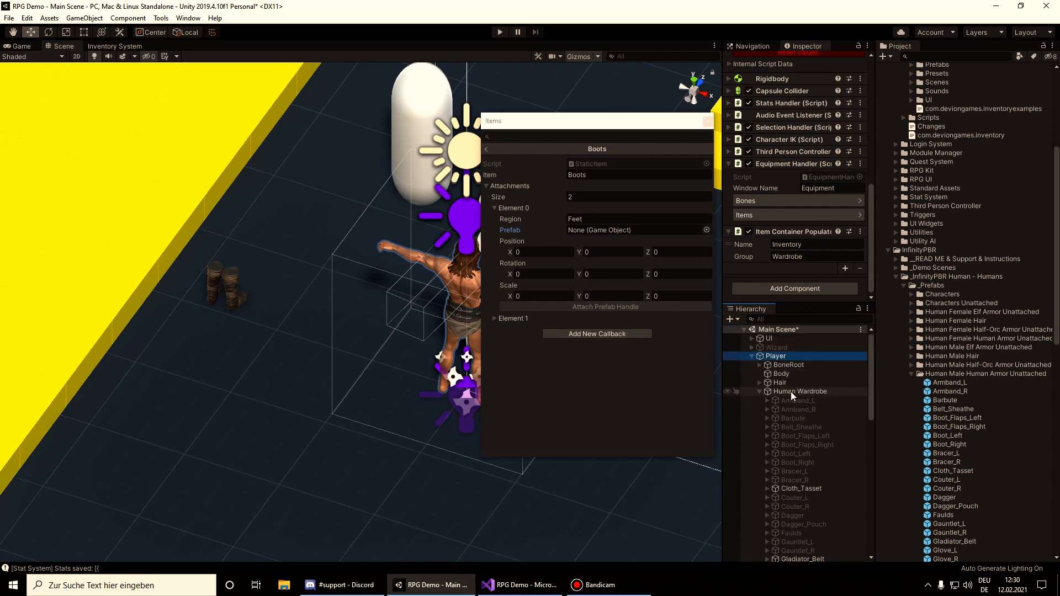
mouse_move(793, 399)
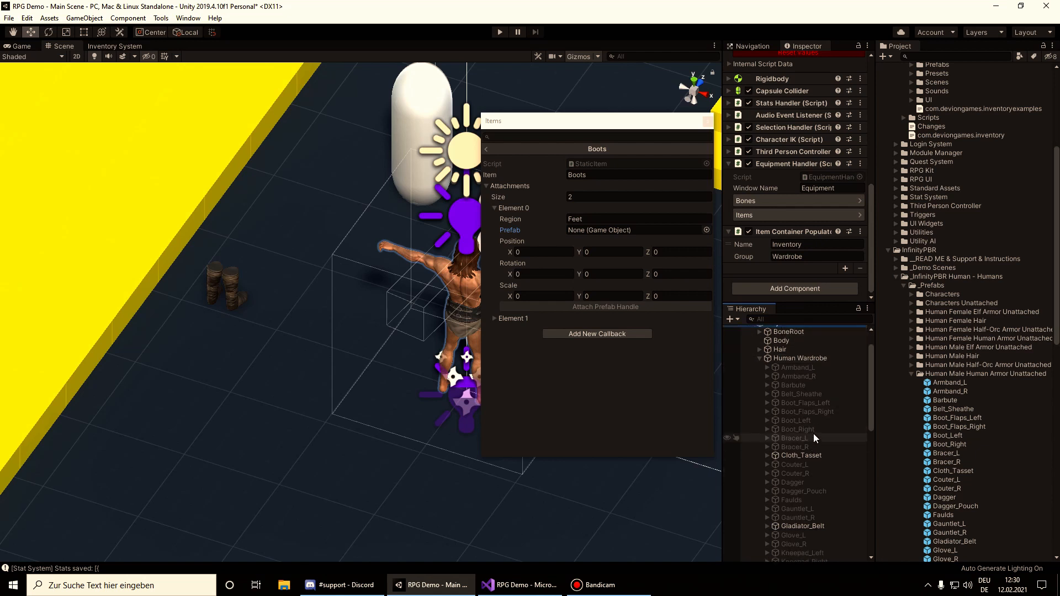
scroll(down, 3)
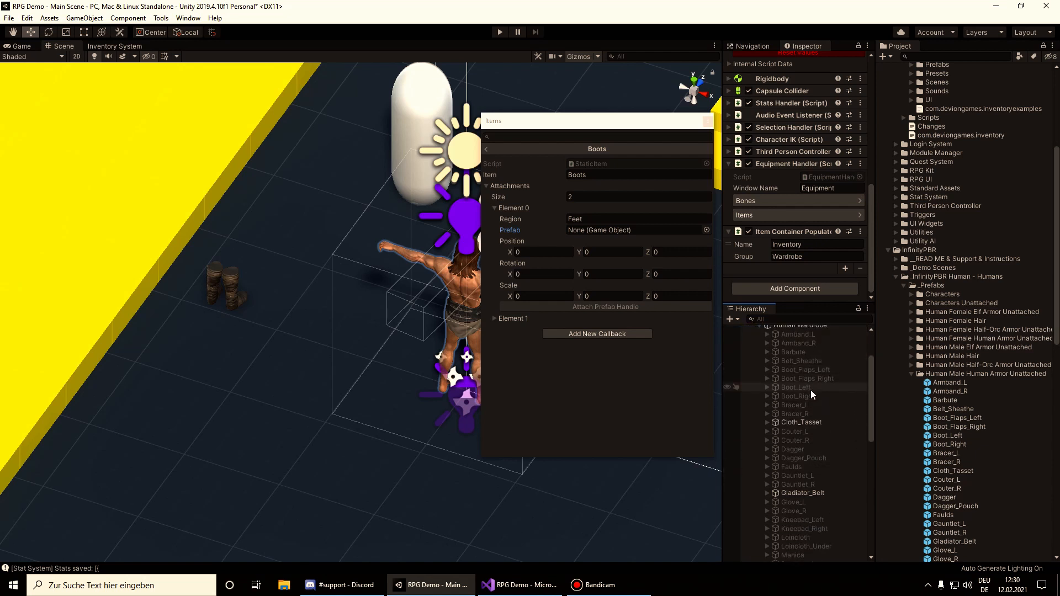
click(792, 386)
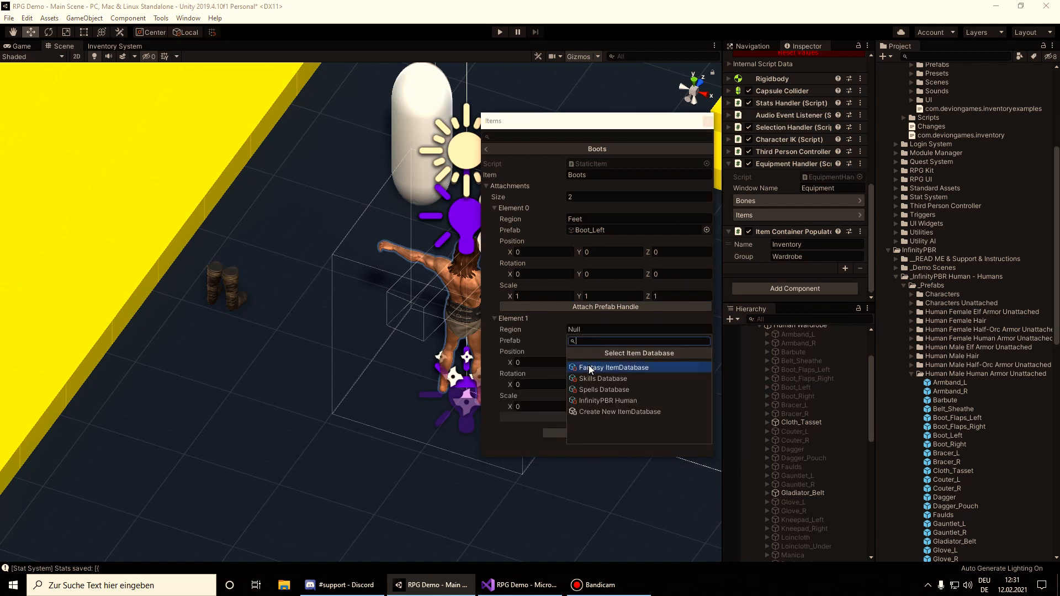
Step: Set the second attachment's region to Fantasy ItemDatabase > Feet and assign the wardrobe's right boot
click(614, 366)
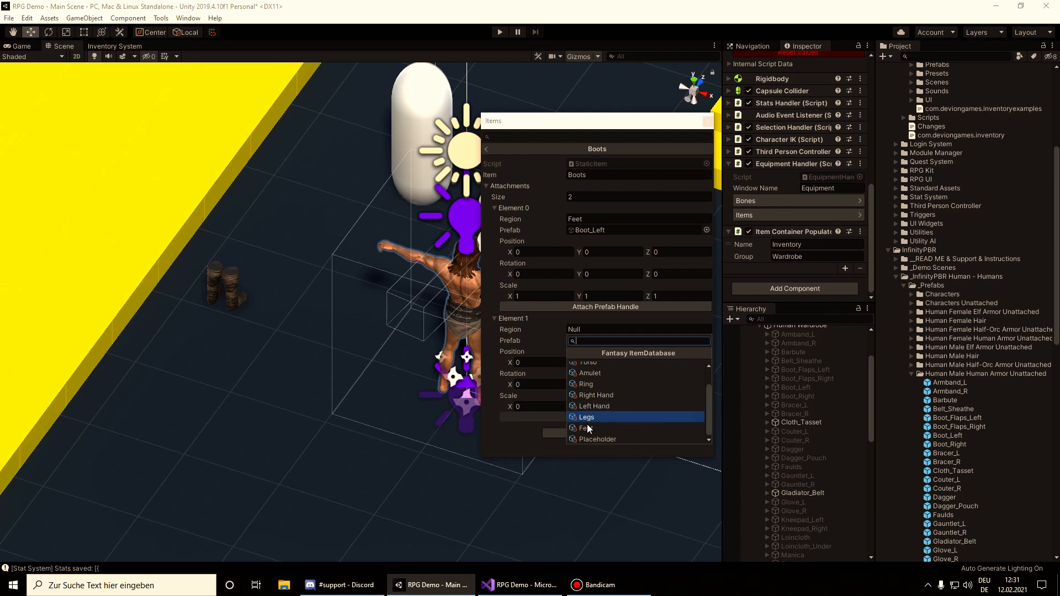
click(585, 428)
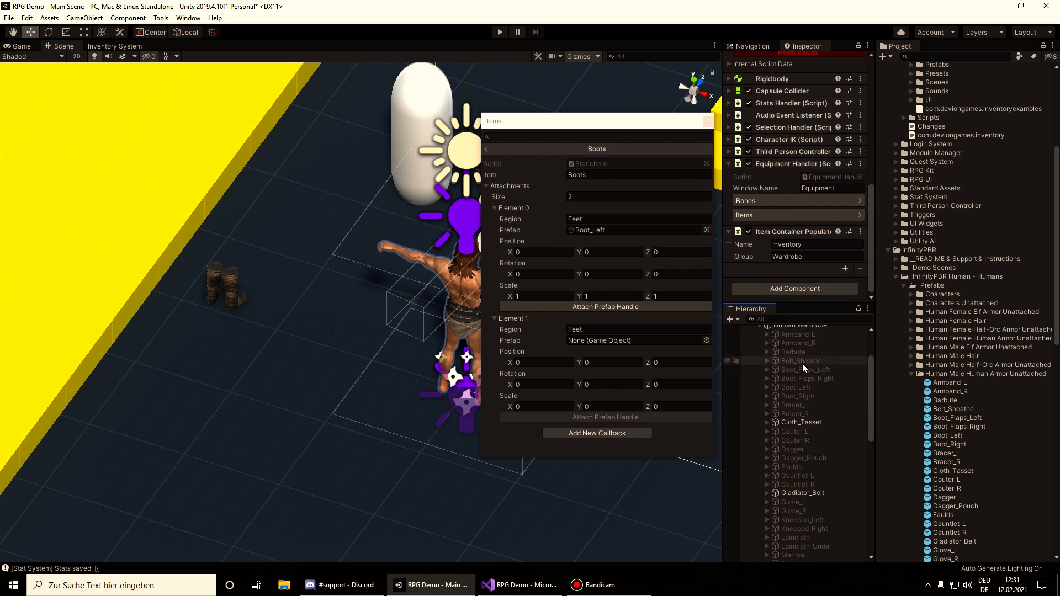
click(797, 395)
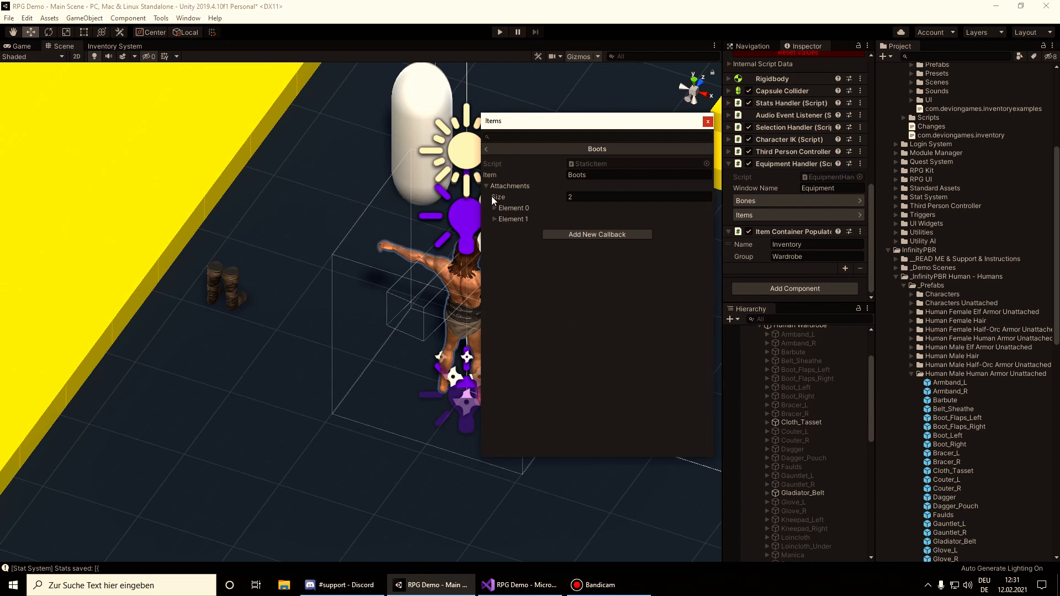
Step: Collapse the Attachments foldout and close the Items editor window
click(487, 186)
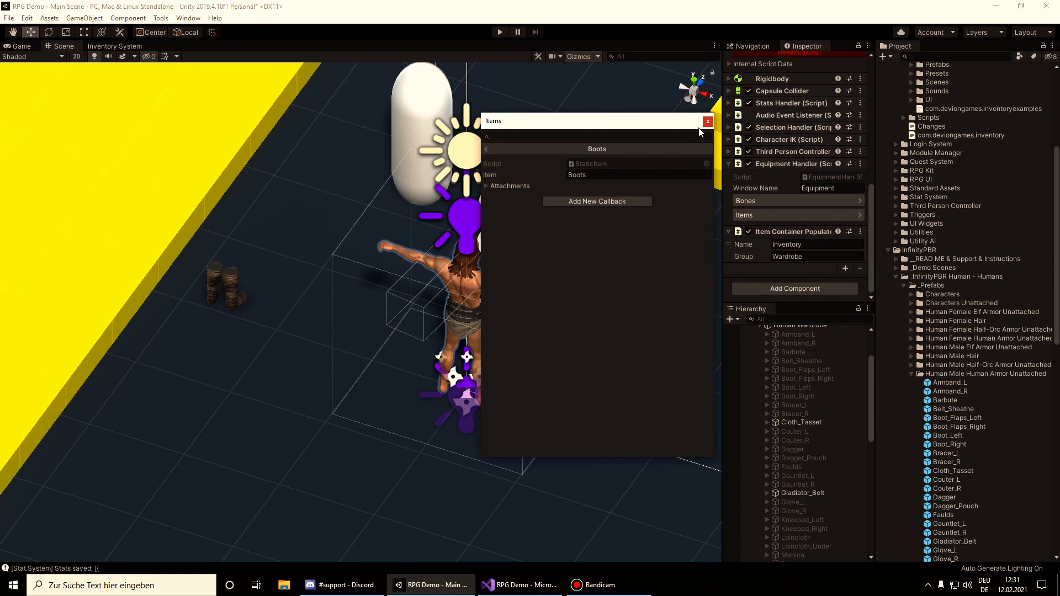
click(707, 121)
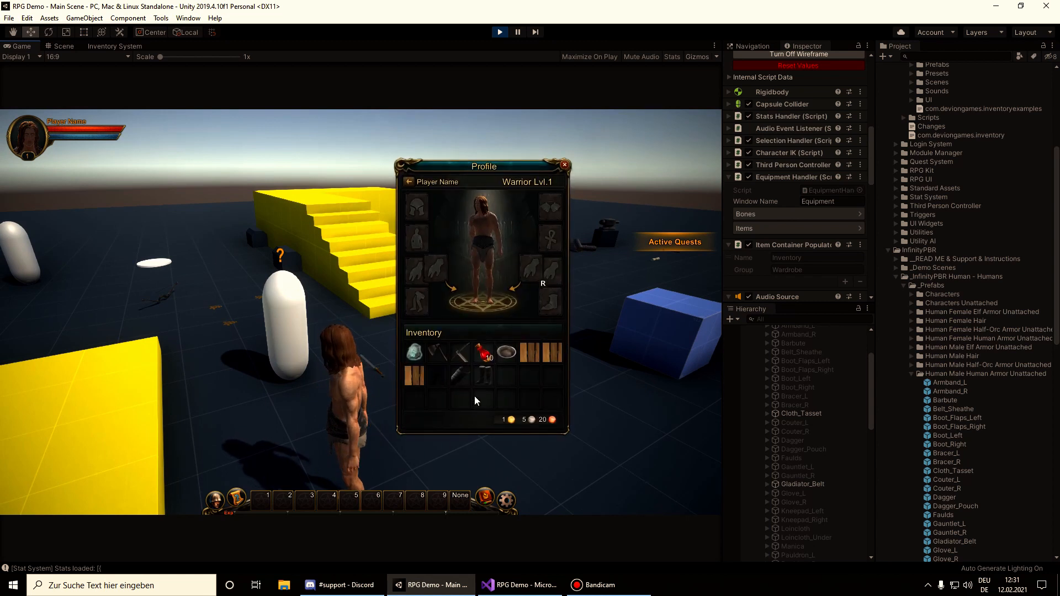
Step: Move the Profile window aside and close it so the equipped boots show on the warrior
drag(483, 167, 544, 188)
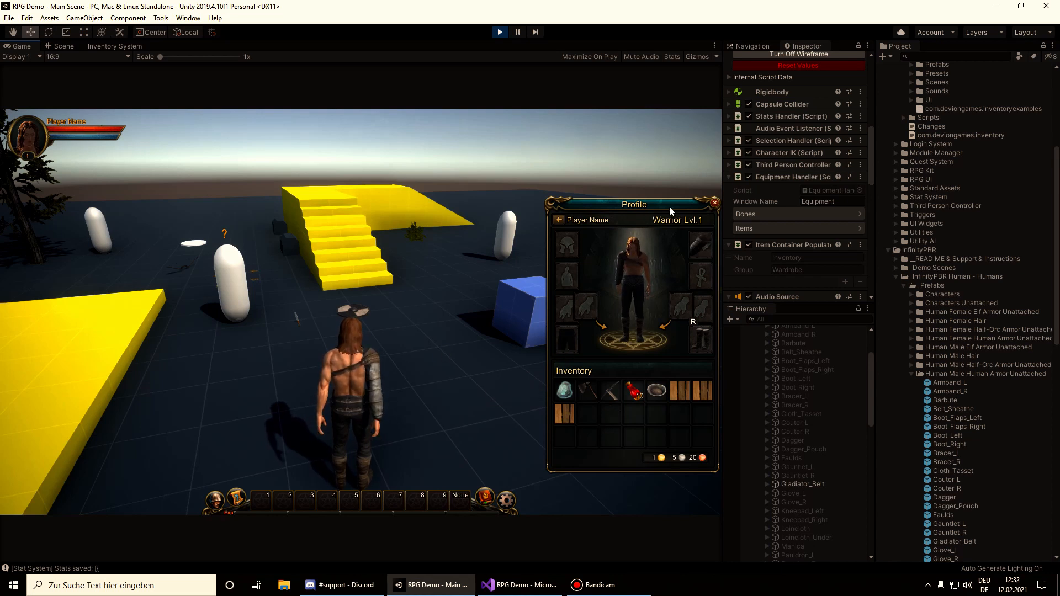
click(714, 203)
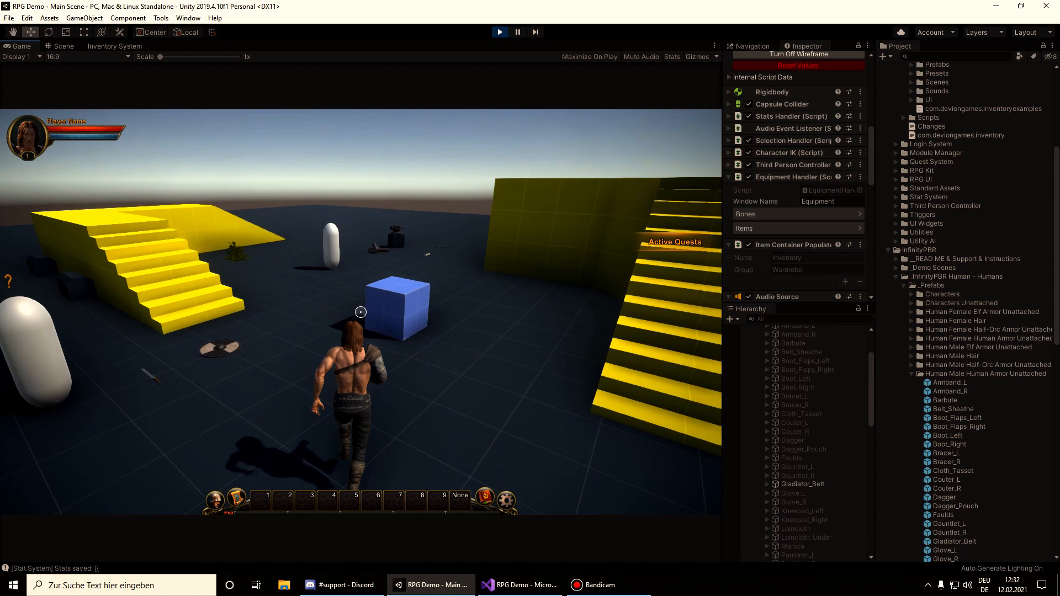